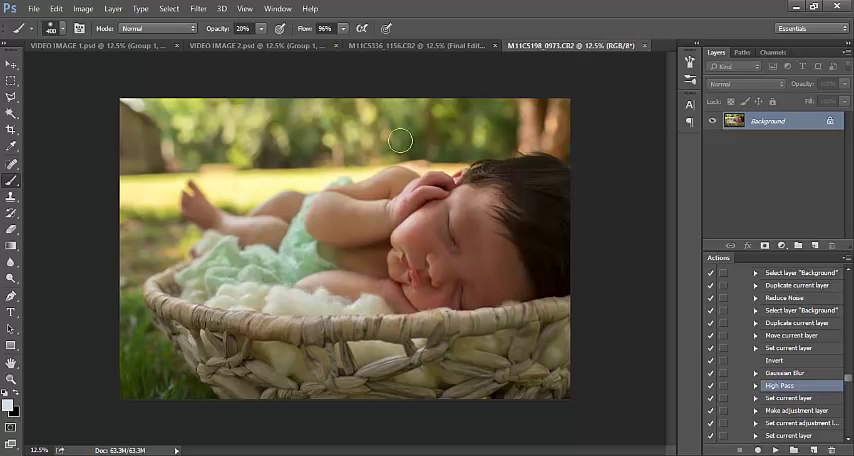
mouse_move(618, 202)
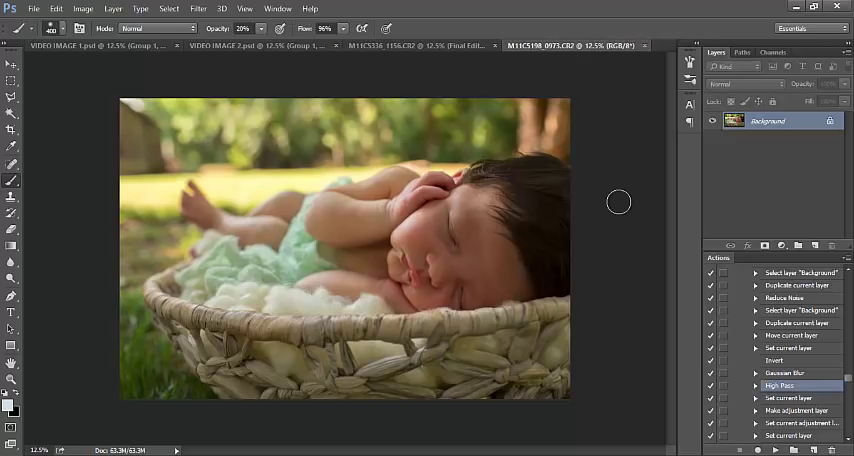
mouse_move(472, 278)
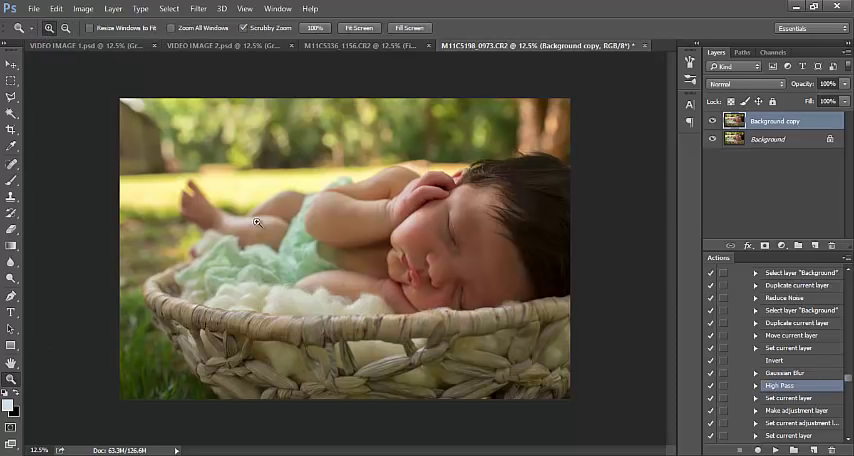
Step: Heal face blemishes with the Spot Healing Brush, then switch to the other open photo version
left_click(258, 220)
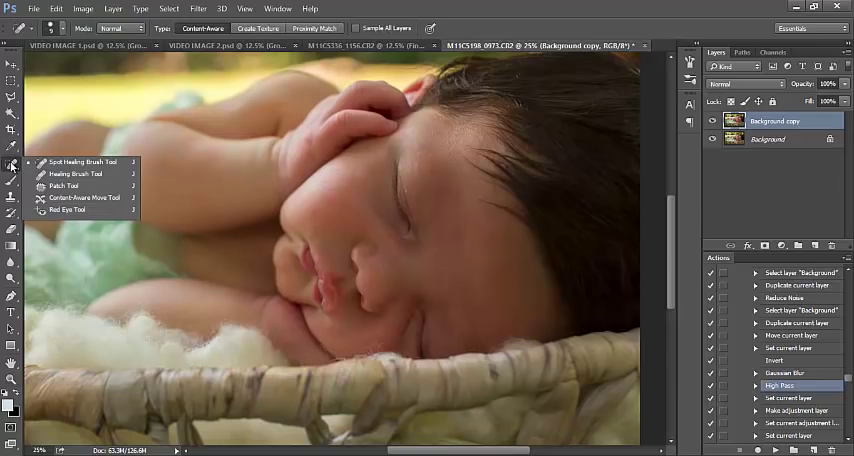
mouse_move(84, 162)
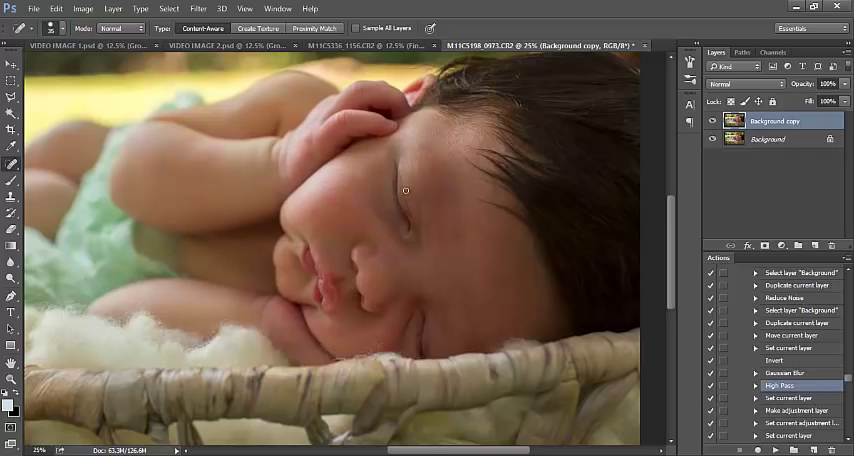
mouse_move(500, 332)
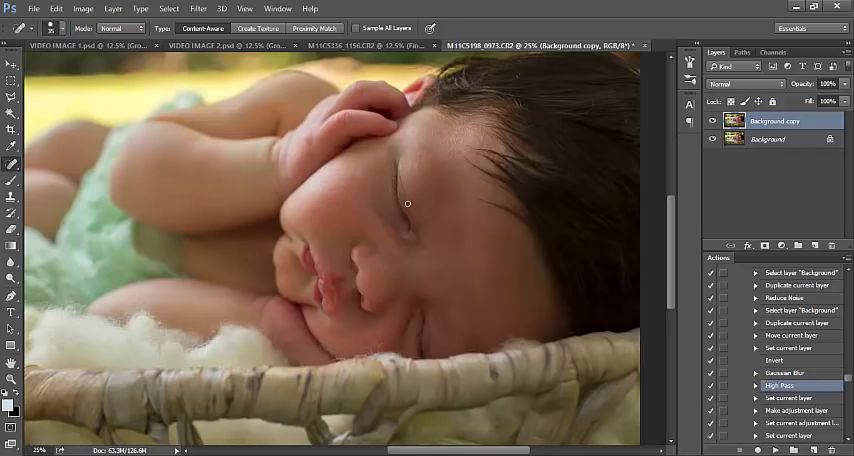
mouse_move(144, 180)
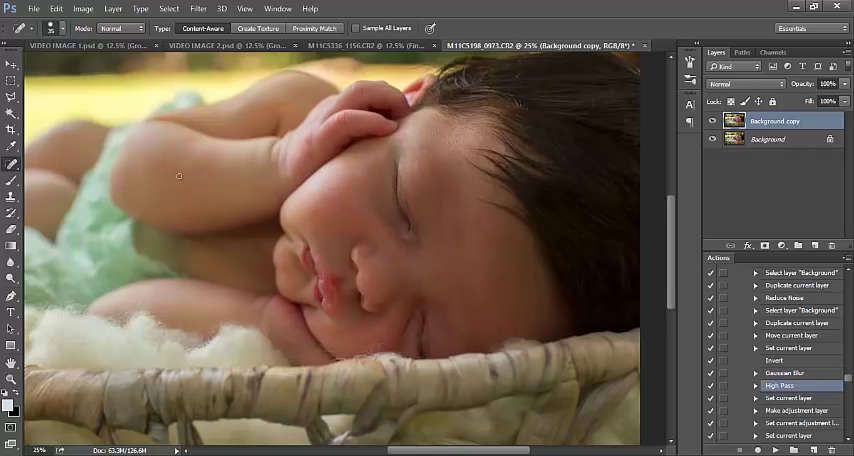
mouse_move(344, 336)
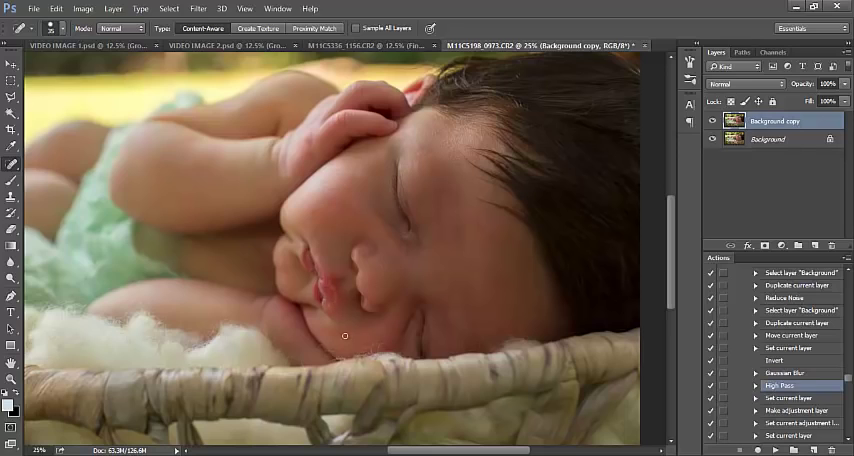
mouse_move(384, 260)
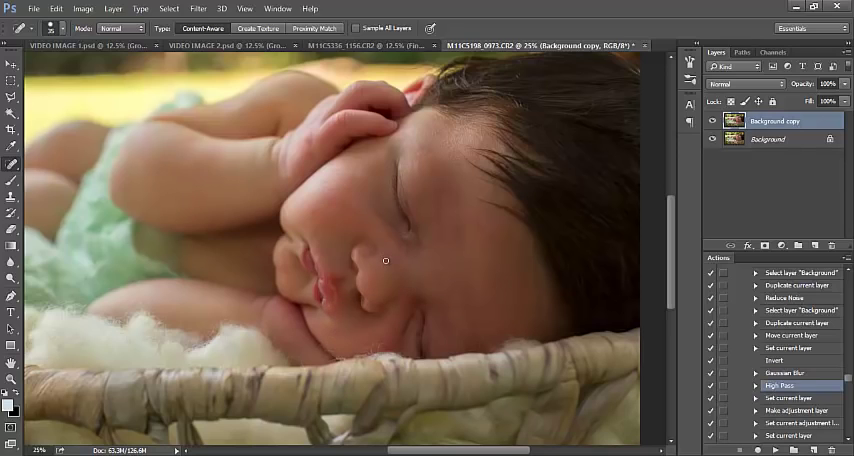
mouse_move(404, 232)
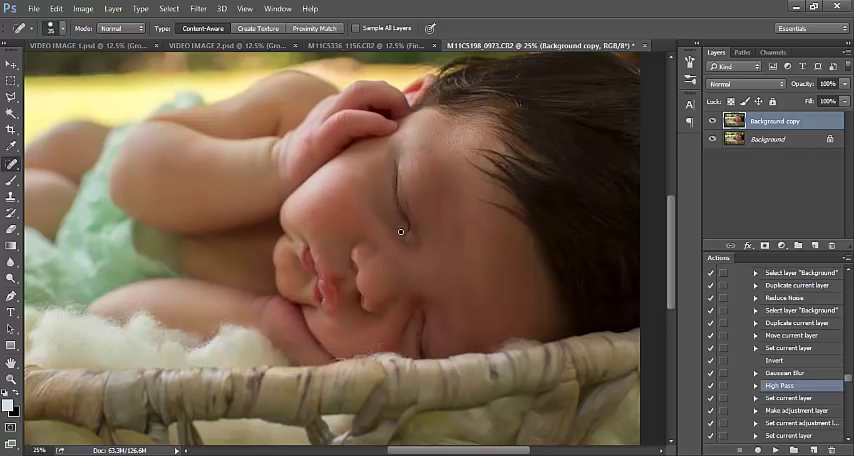
mouse_move(412, 312)
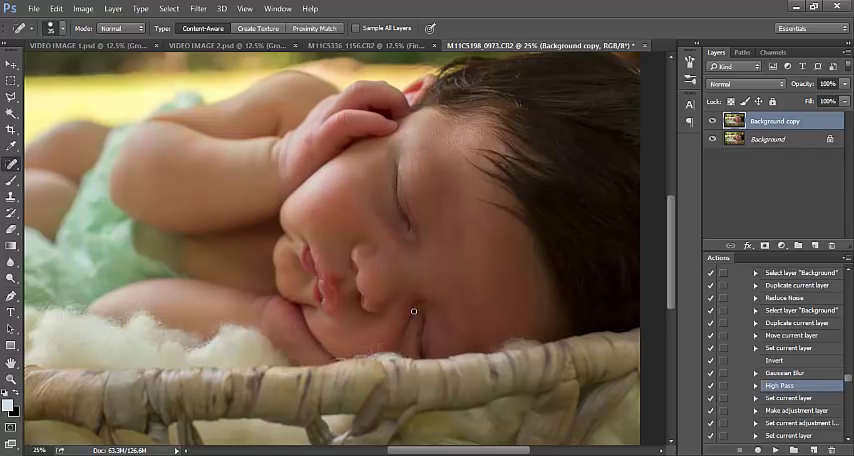
mouse_move(480, 318)
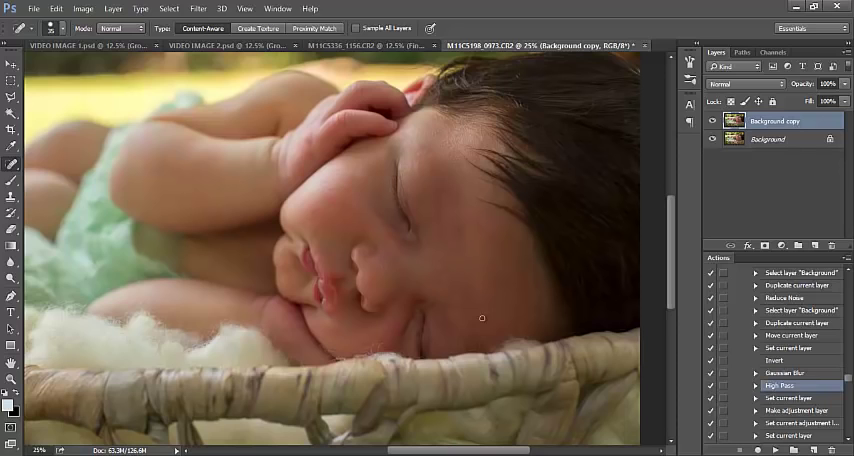
left_click(112, 8)
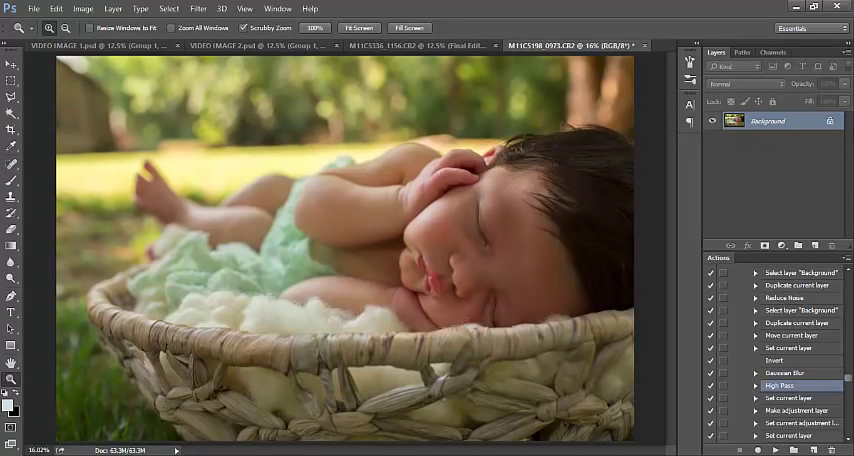
Step: Add a Levels adjustment layer and select a single colour channel to tune
left_click(764, 244)
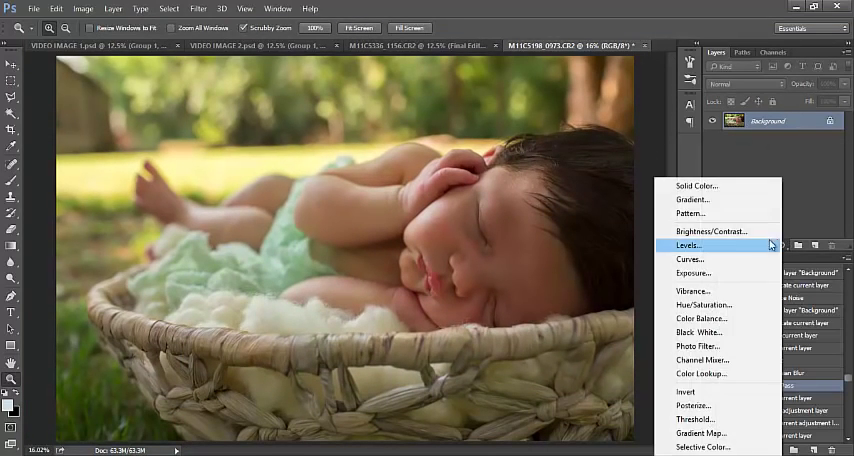
mouse_move(700, 260)
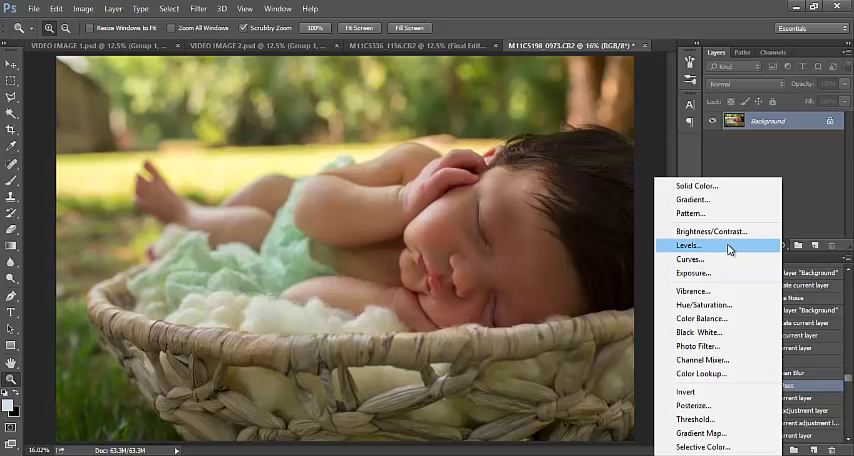
left_click(688, 244)
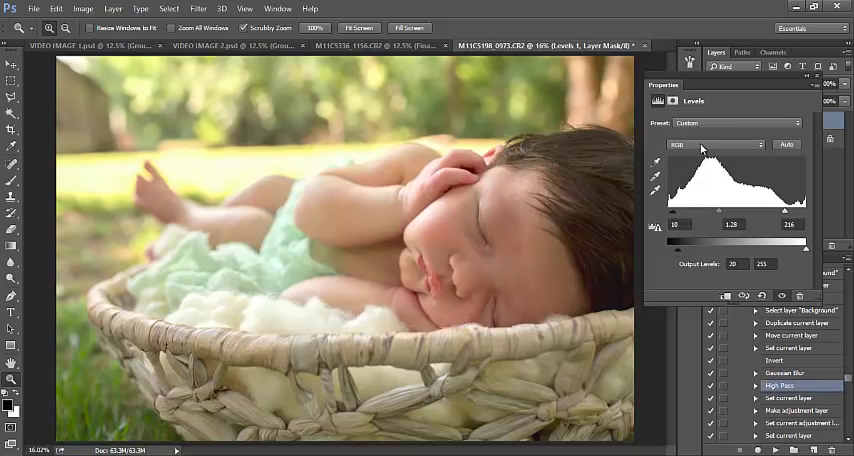
left_click(720, 144)
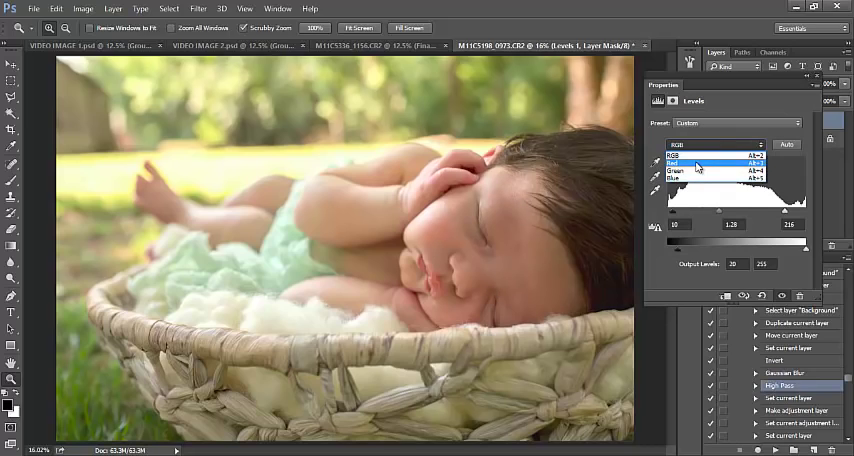
mouse_move(690, 164)
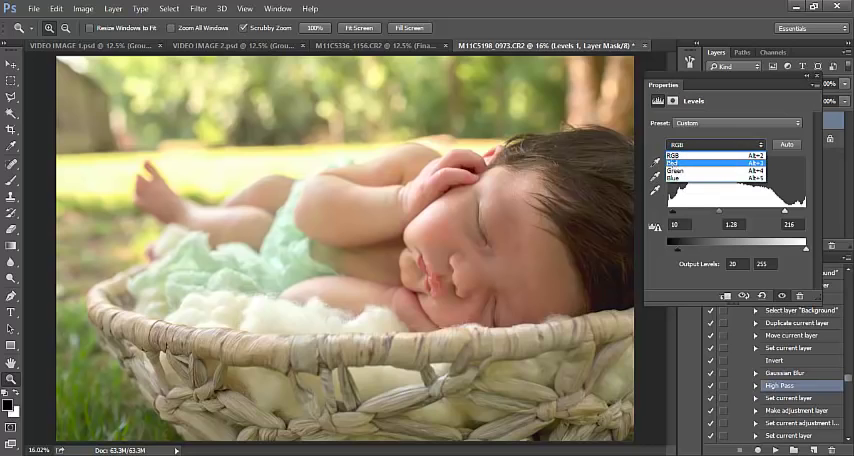
left_click(692, 160)
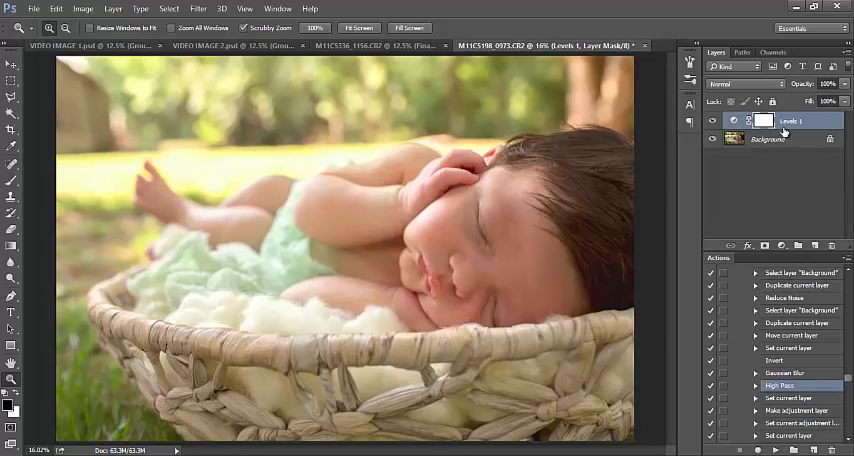
Step: Target the Levels 1 mask so brightening can be painted onto the baby's skin
left_click(762, 120)
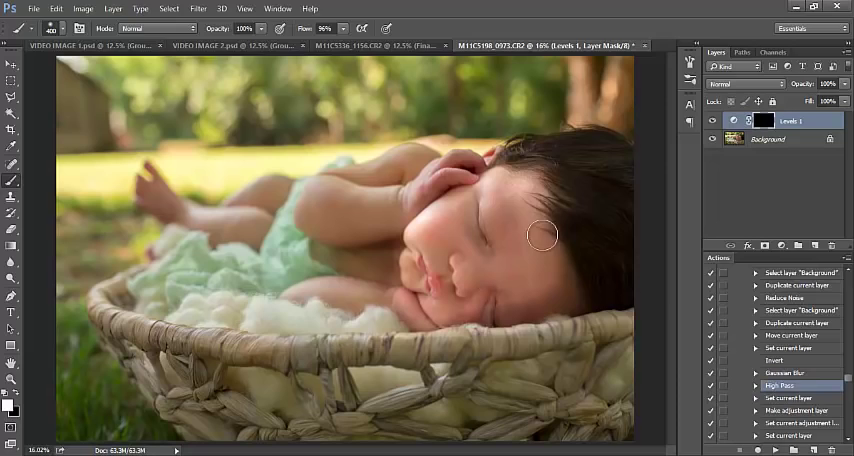
mouse_move(568, 292)
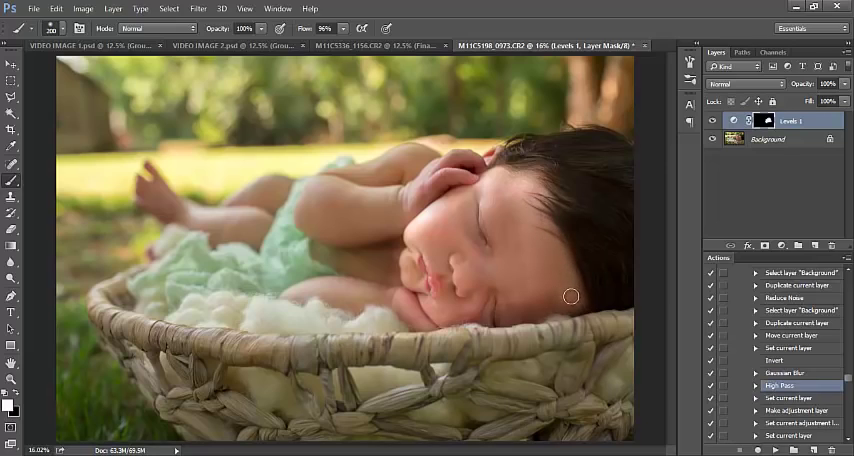
mouse_move(526, 308)
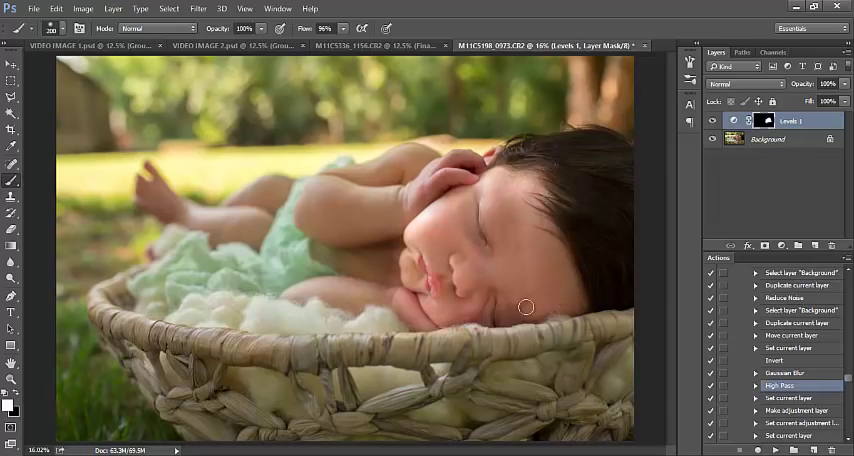
mouse_move(504, 300)
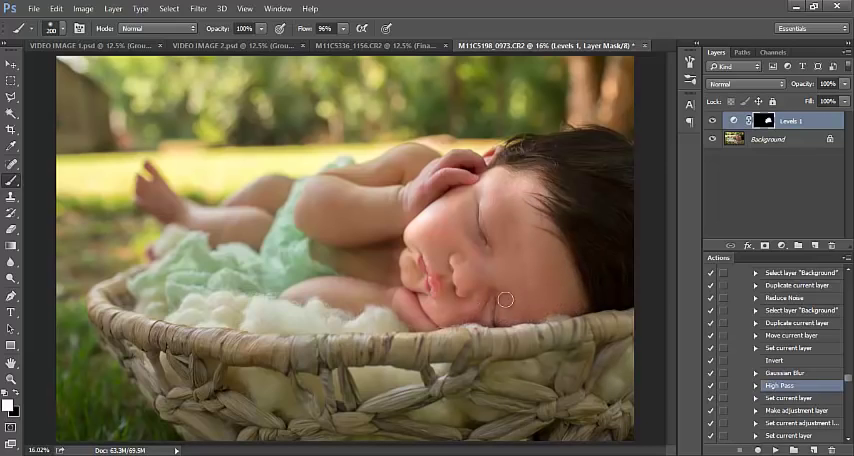
mouse_move(448, 318)
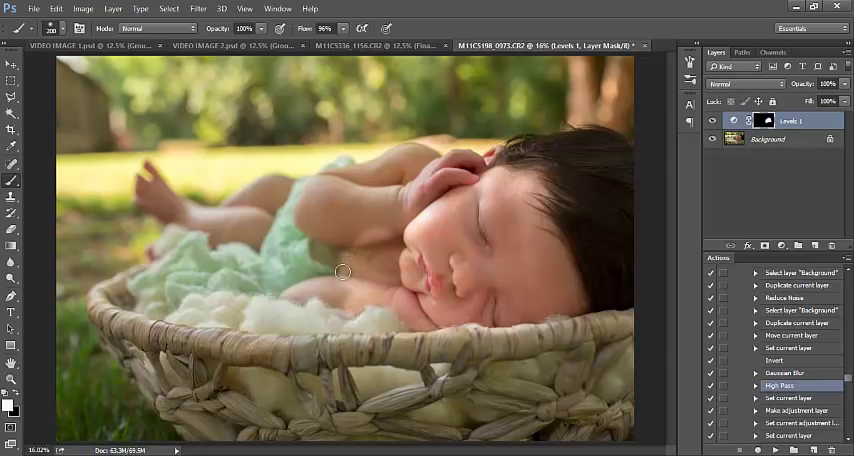
mouse_move(332, 260)
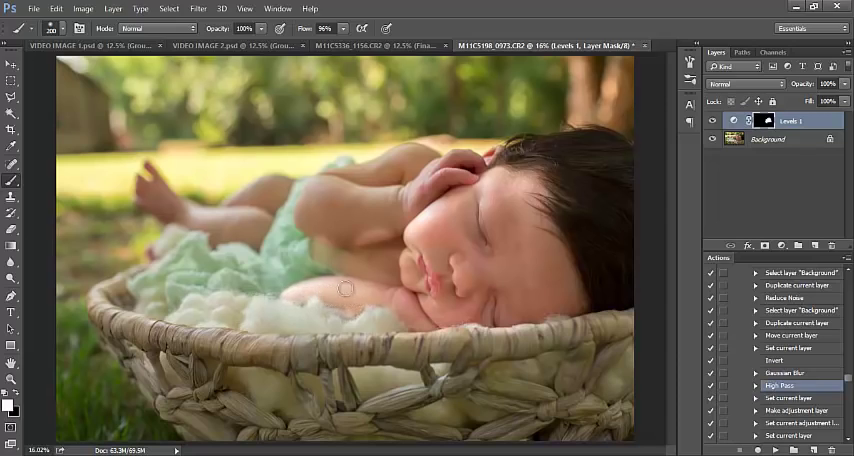
mouse_move(336, 300)
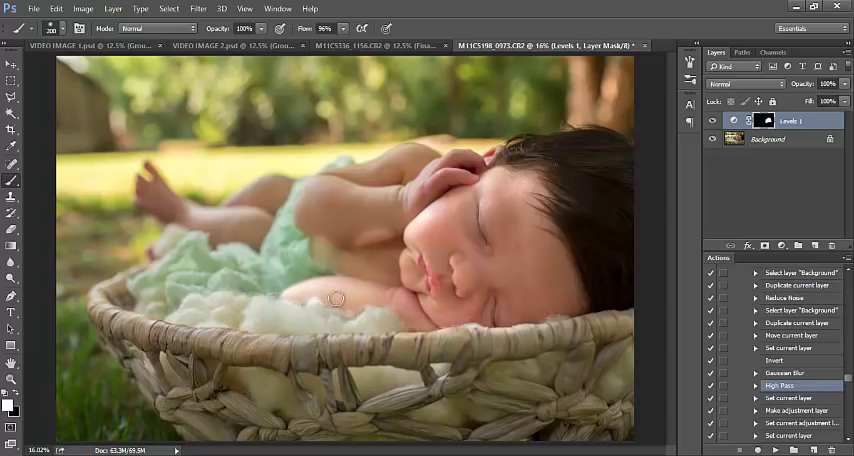
mouse_move(426, 204)
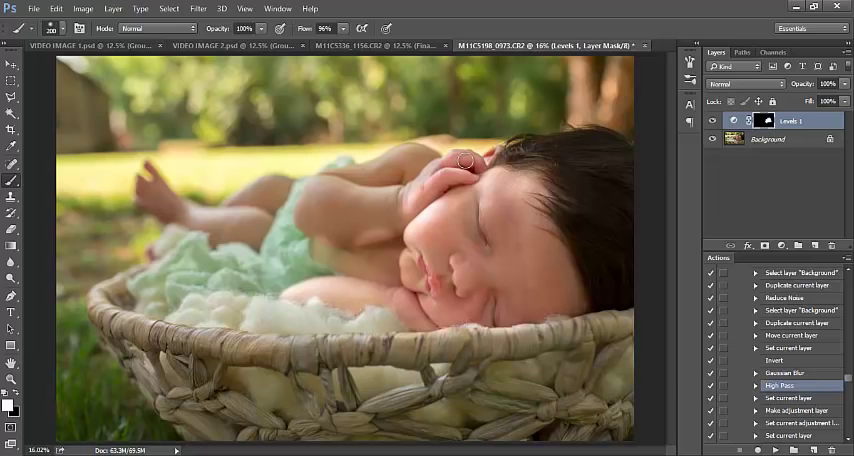
mouse_move(424, 160)
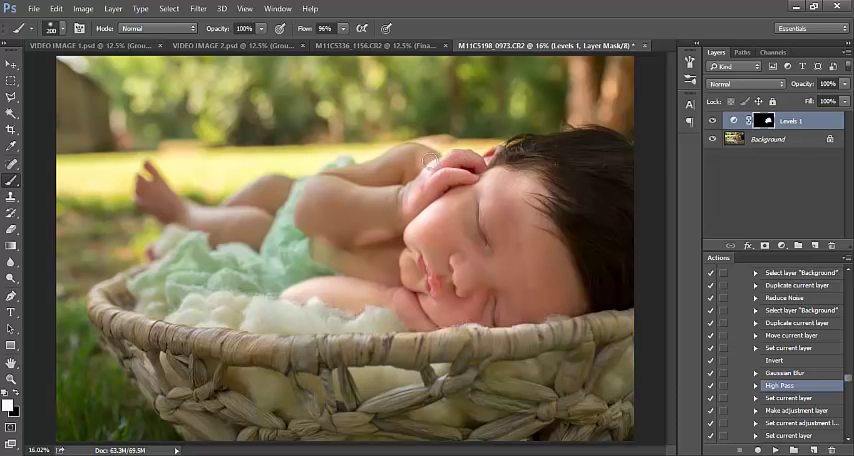
mouse_move(390, 158)
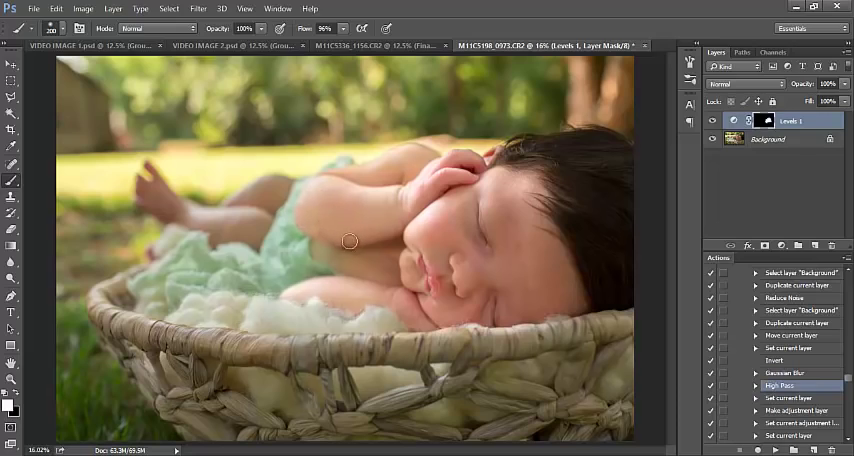
mouse_move(196, 160)
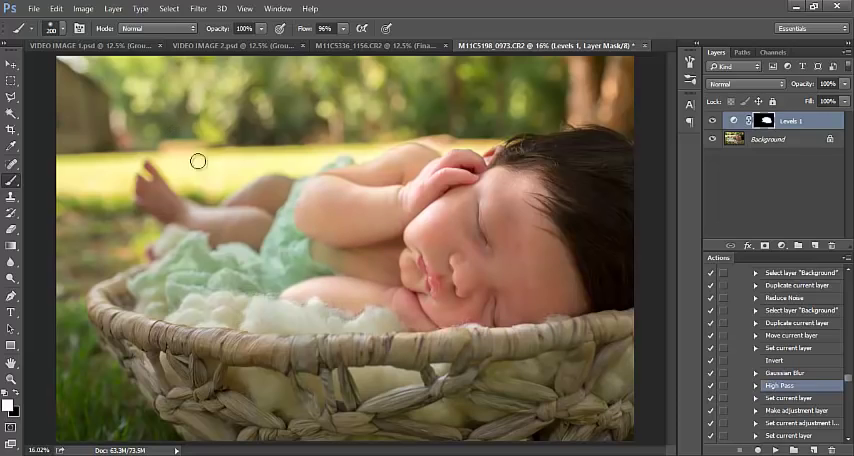
mouse_move(316, 230)
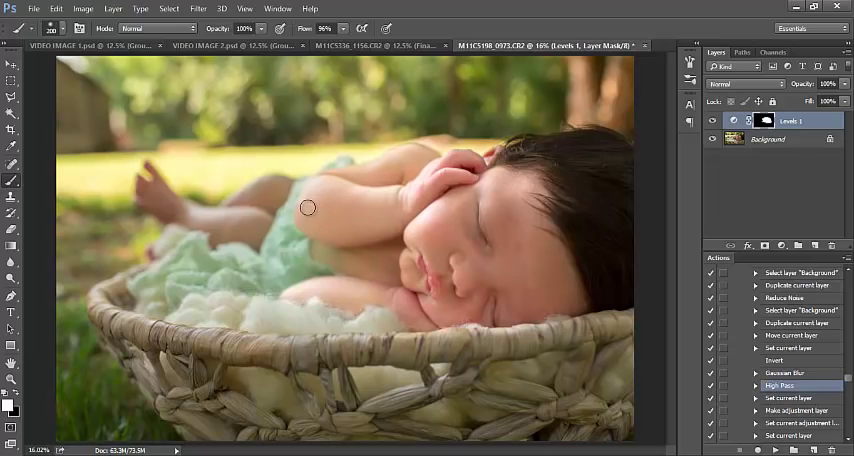
mouse_move(416, 158)
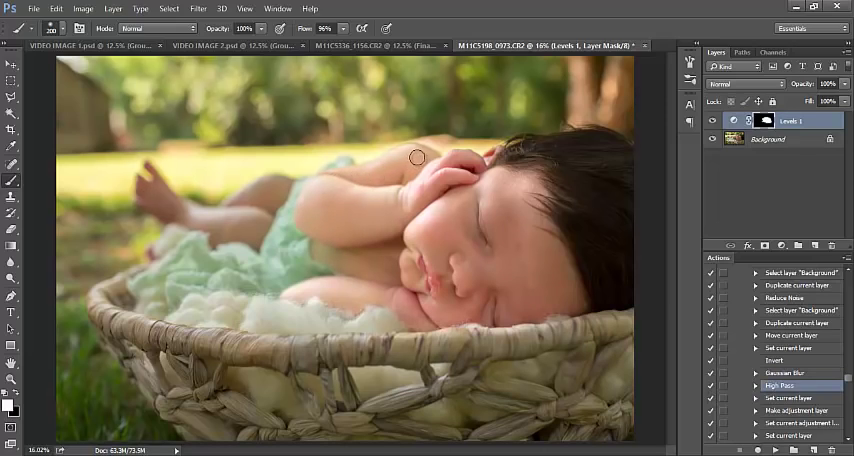
mouse_move(368, 172)
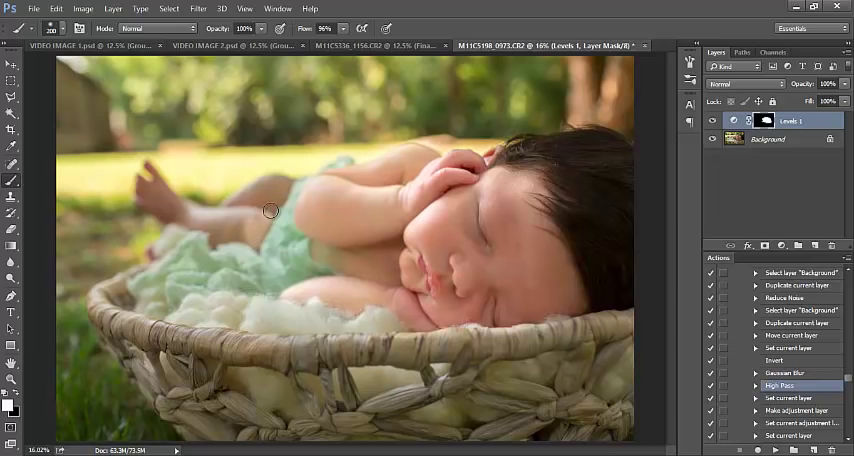
mouse_move(280, 196)
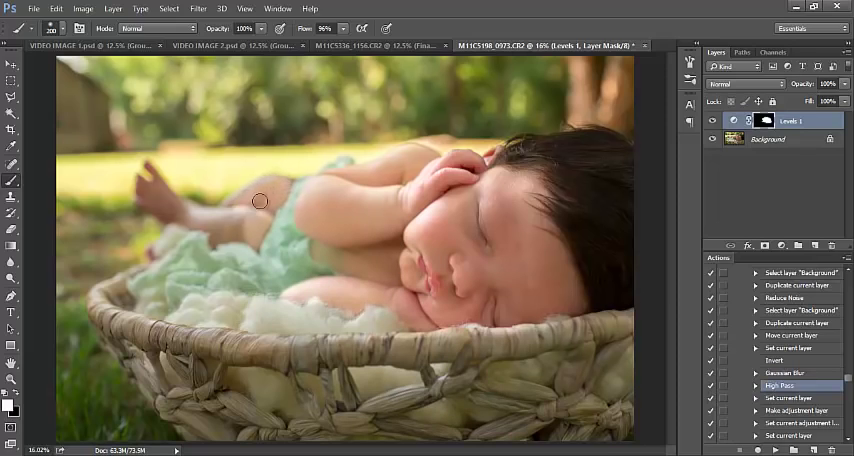
mouse_move(238, 230)
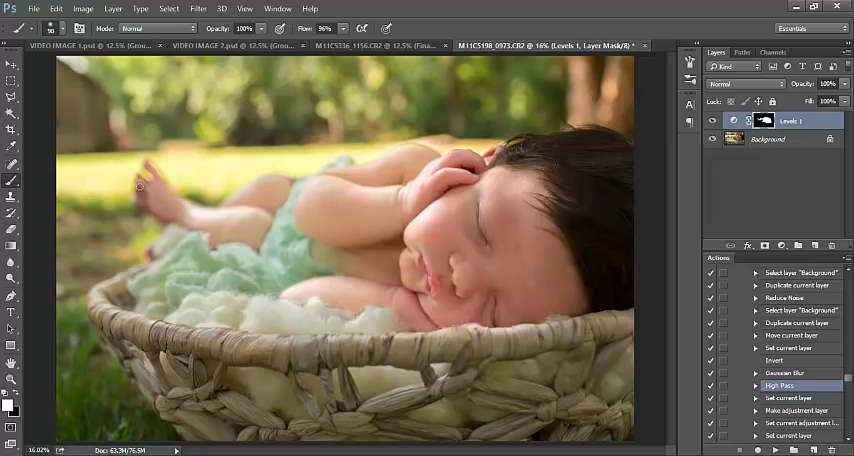
mouse_move(144, 200)
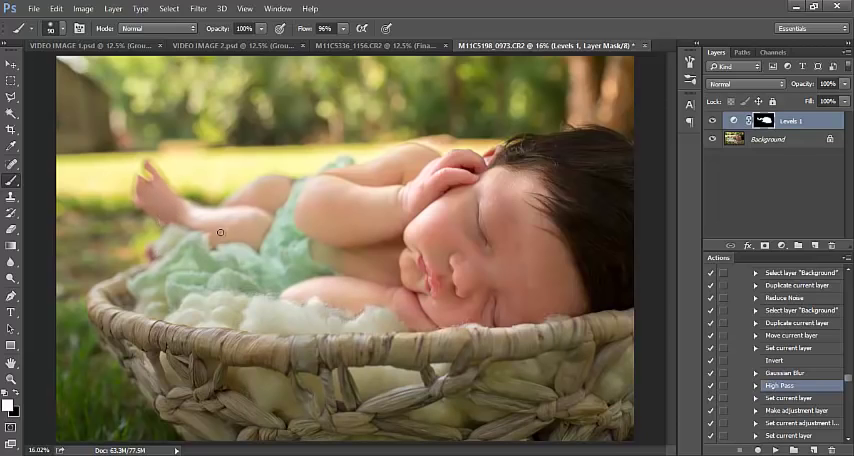
mouse_move(152, 246)
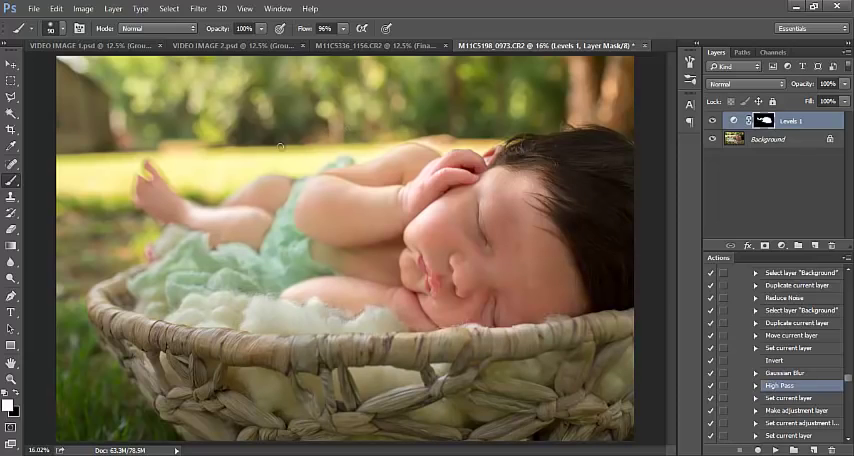
mouse_move(272, 212)
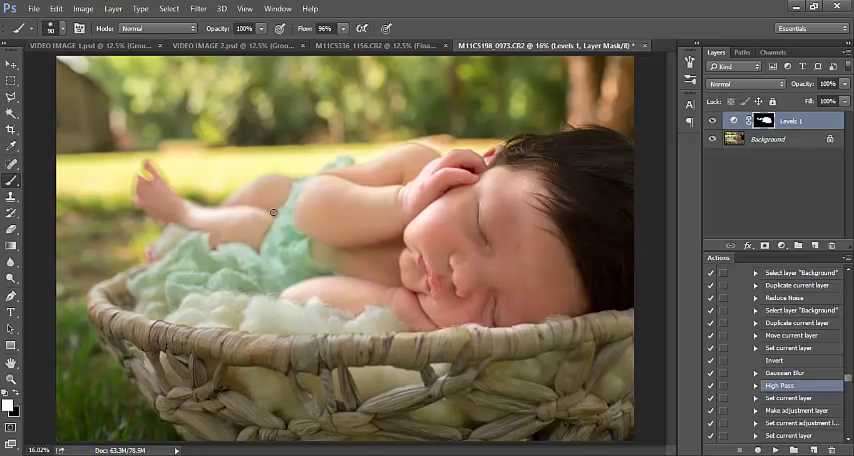
mouse_move(258, 220)
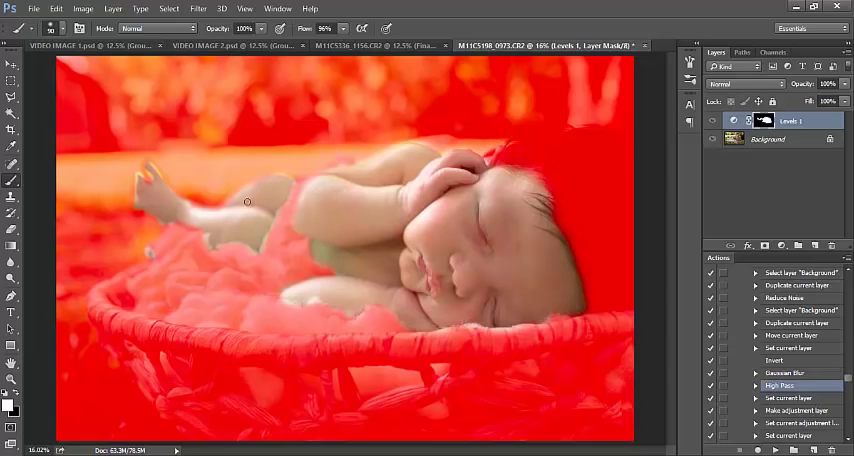
mouse_move(226, 210)
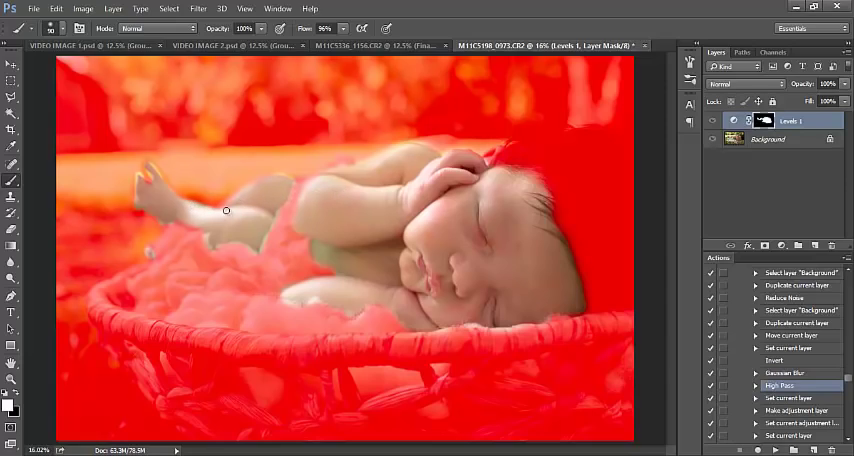
mouse_move(522, 178)
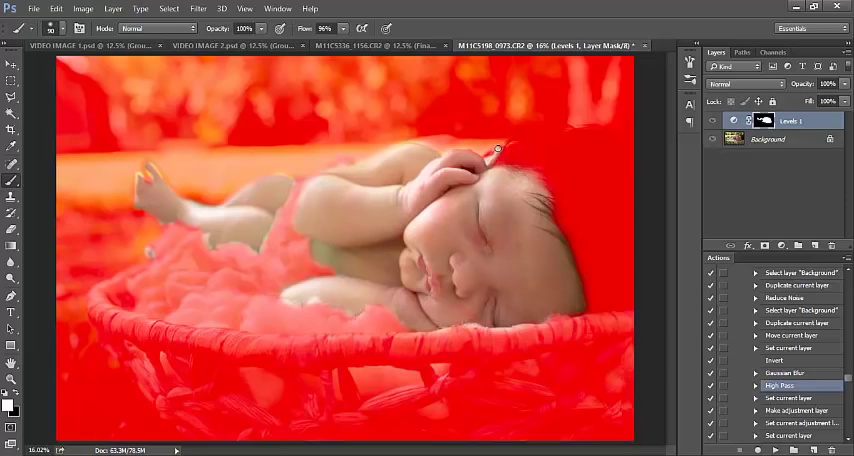
mouse_move(498, 152)
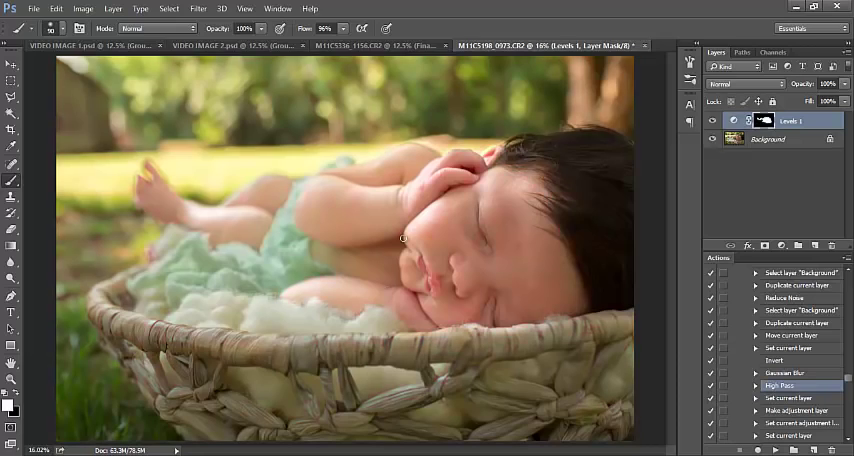
mouse_move(14, 398)
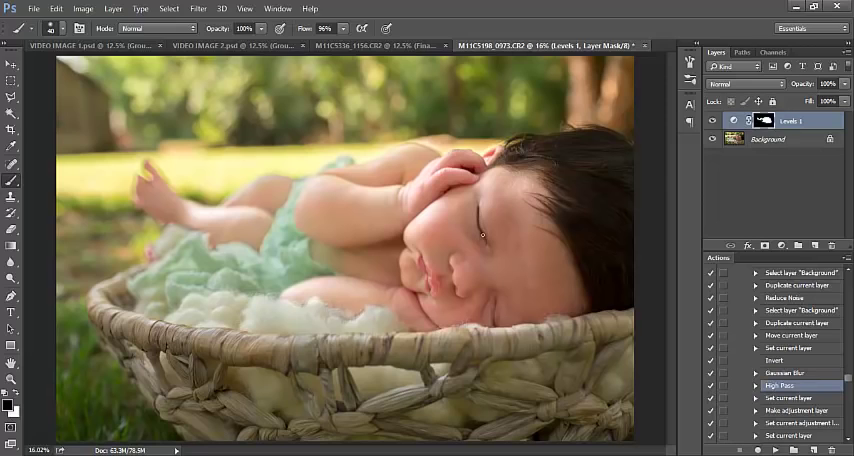
left_click(56, 8)
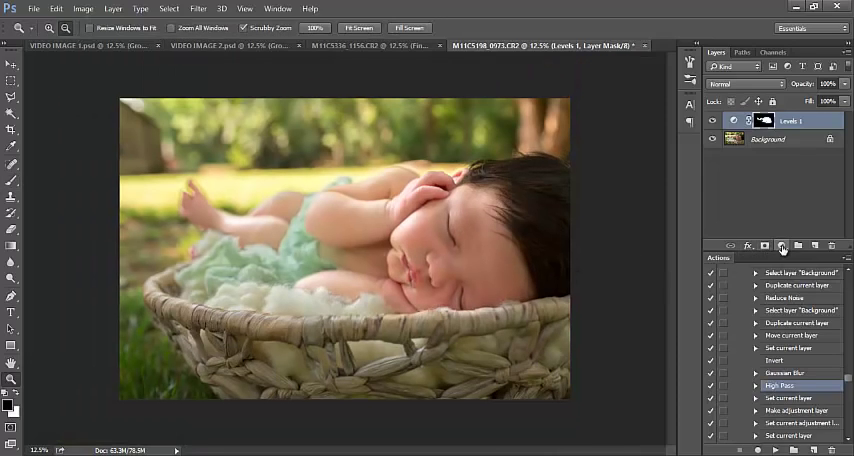
mouse_move(782, 246)
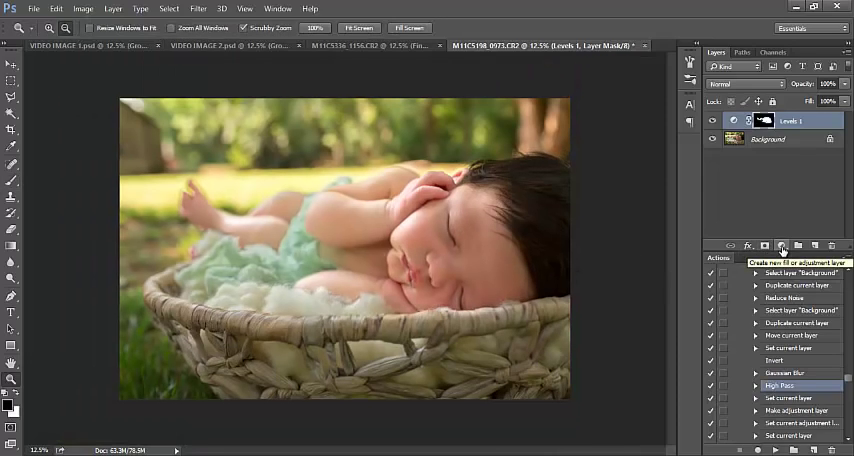
Step: Add a Hue/Saturation adjustment layer and raise the Master saturation
left_click(780, 246)
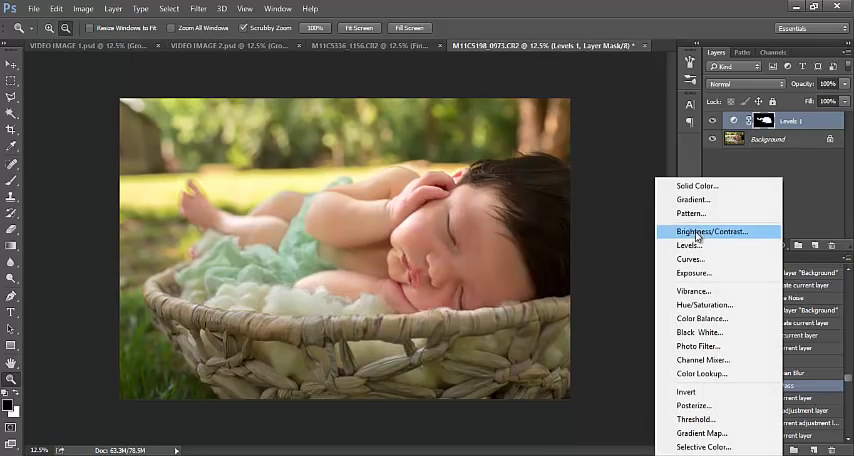
left_click(704, 304)
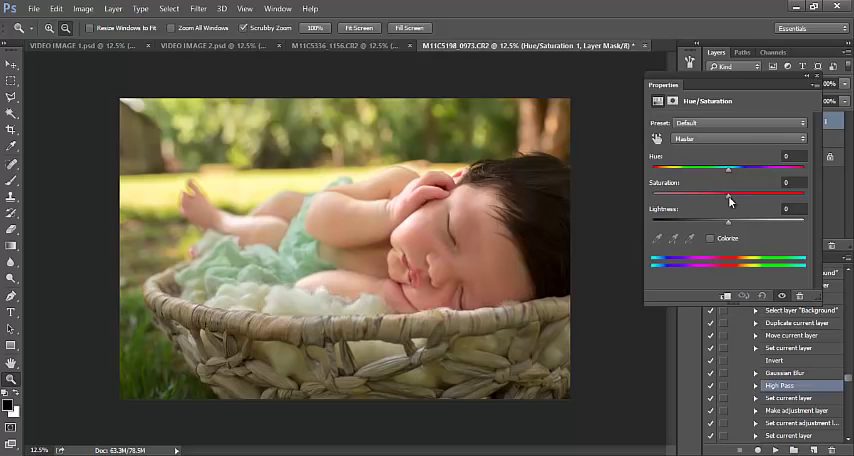
left_click_drag(730, 192, 732, 192)
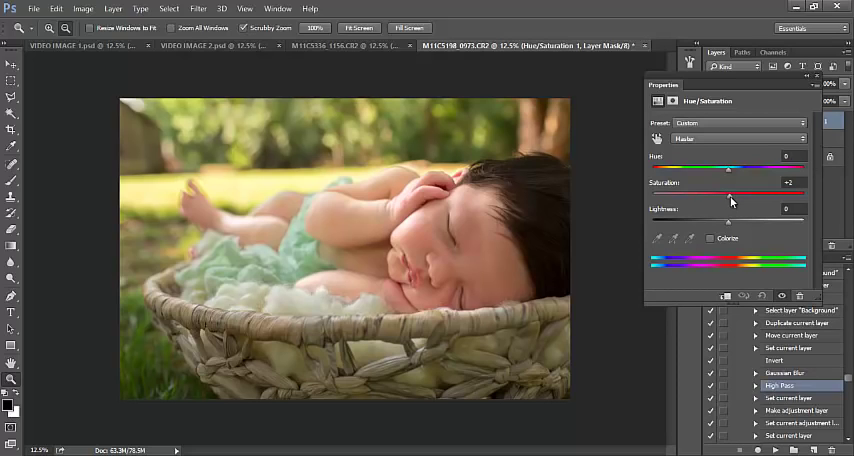
left_click_drag(728, 192, 742, 192)
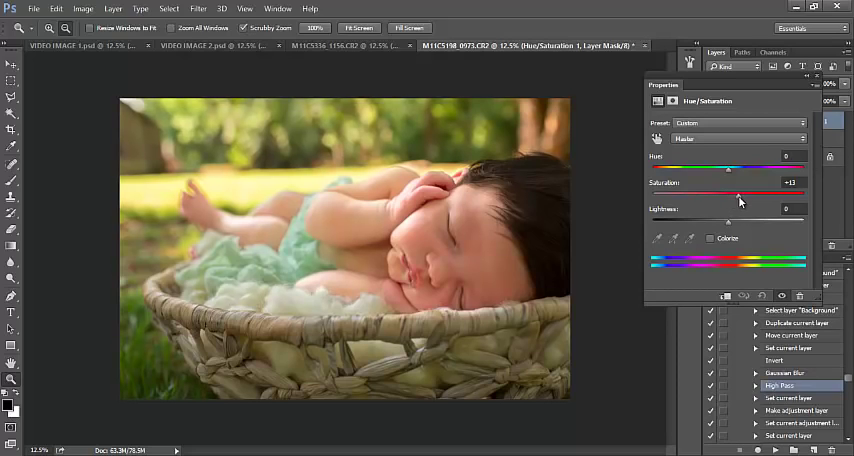
left_click_drag(728, 192, 744, 192)
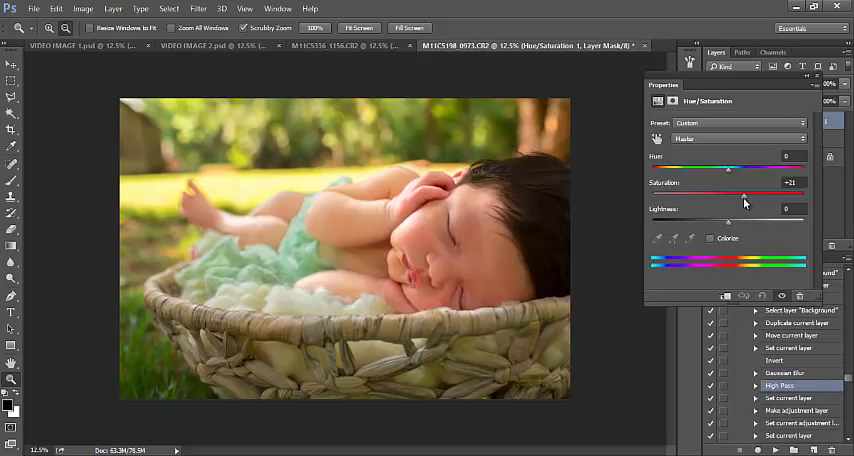
Step: Switch the adjustment to the Reds range and boost their saturation
left_click(730, 140)
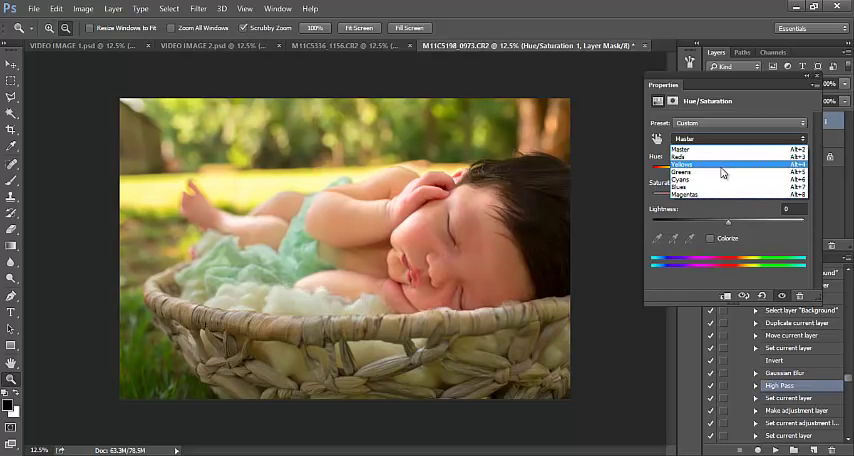
left_click(682, 156)
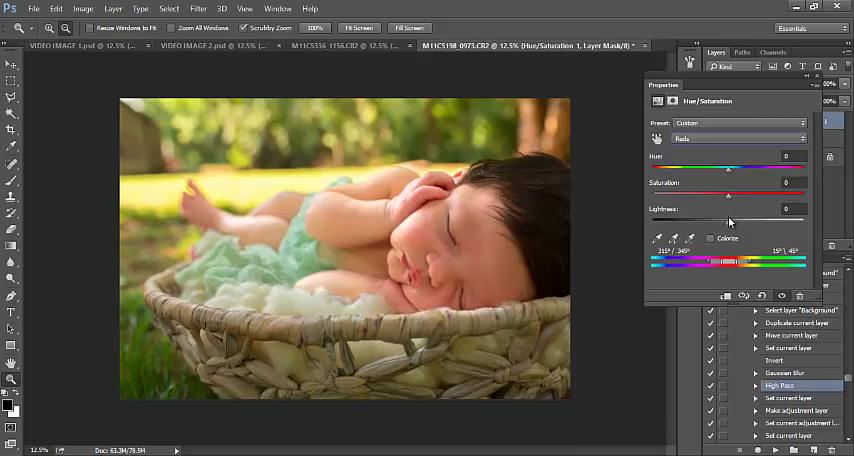
left_click_drag(728, 194, 742, 194)
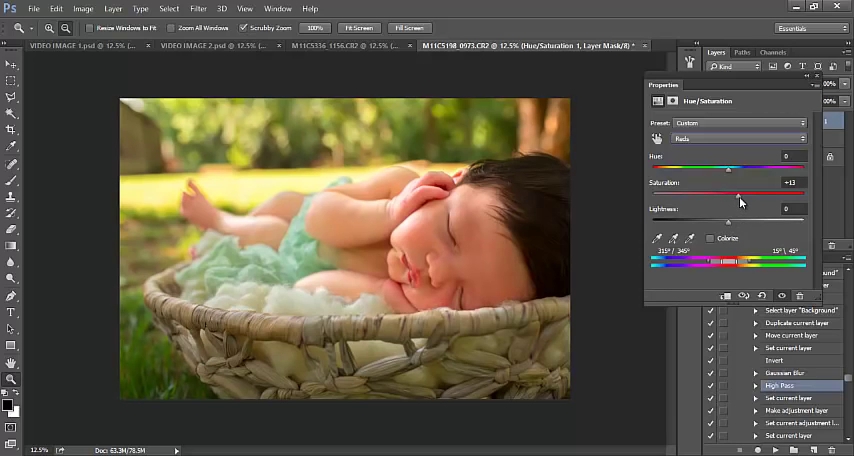
left_click_drag(730, 192, 756, 192)
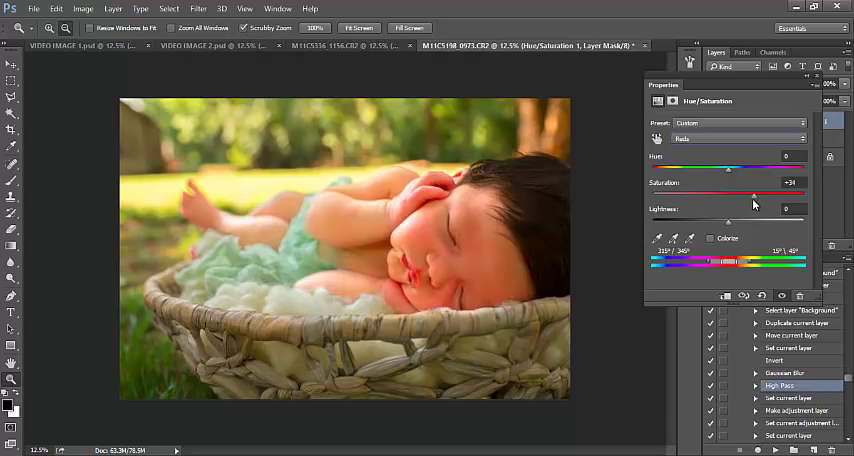
left_click_drag(764, 190, 756, 190)
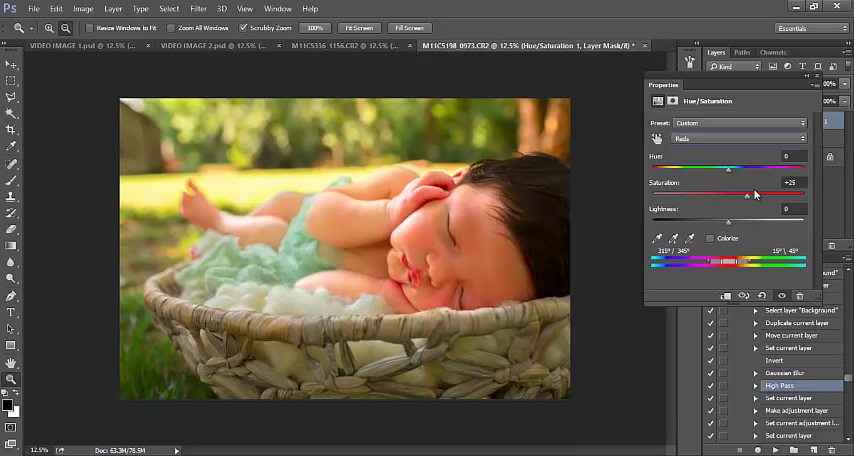
left_click(744, 84)
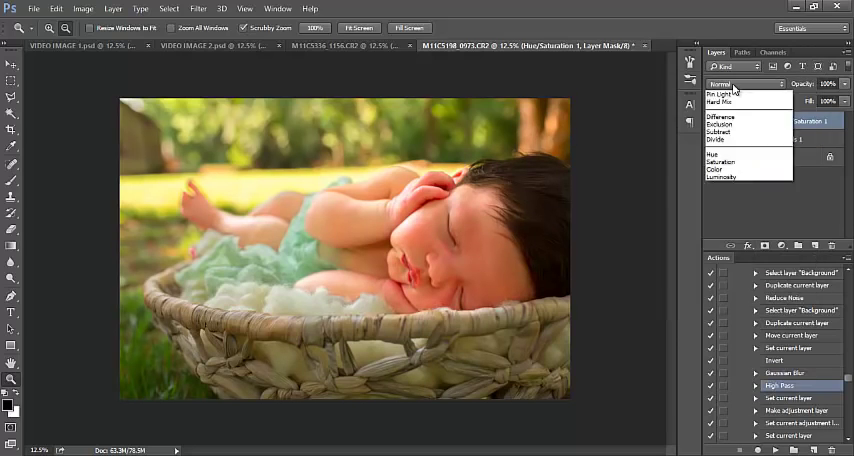
left_click(744, 84)
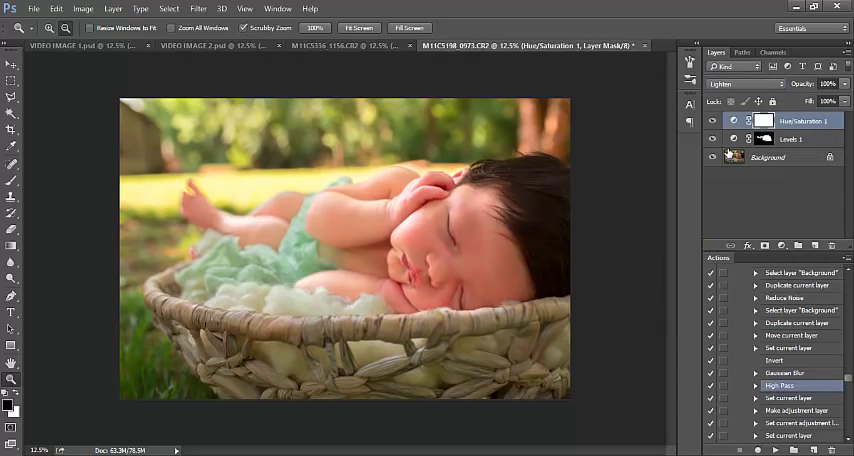
left_click(716, 120)
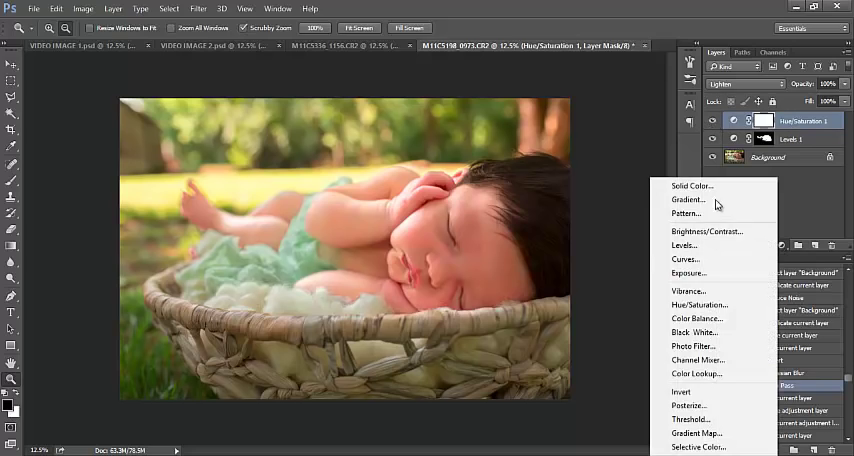
mouse_move(700, 186)
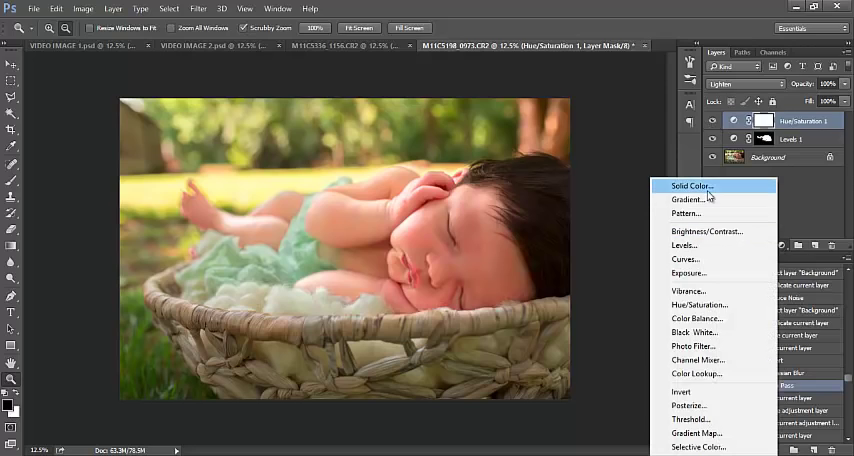
mouse_move(688, 292)
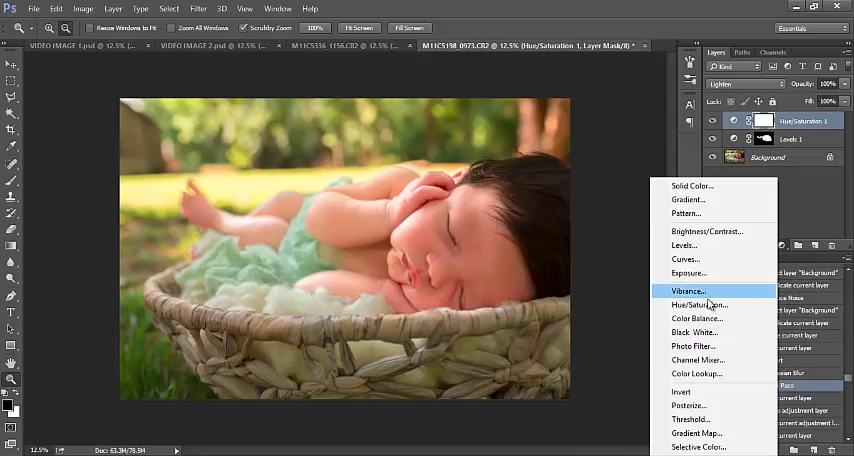
mouse_move(684, 260)
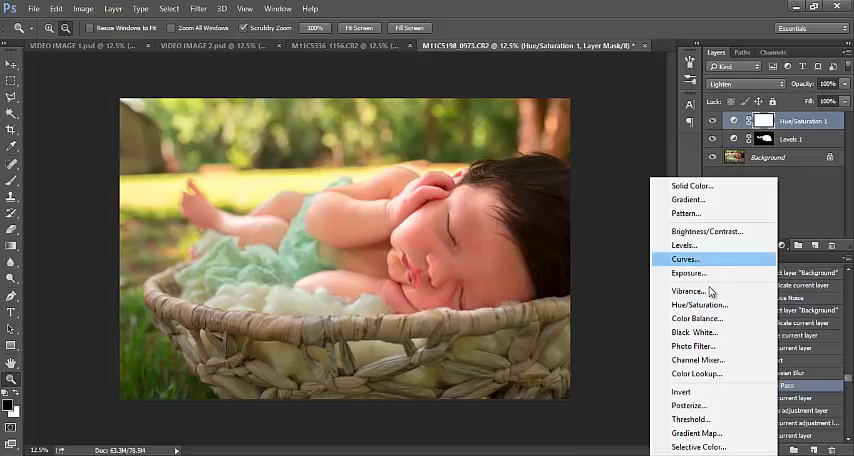
mouse_move(696, 318)
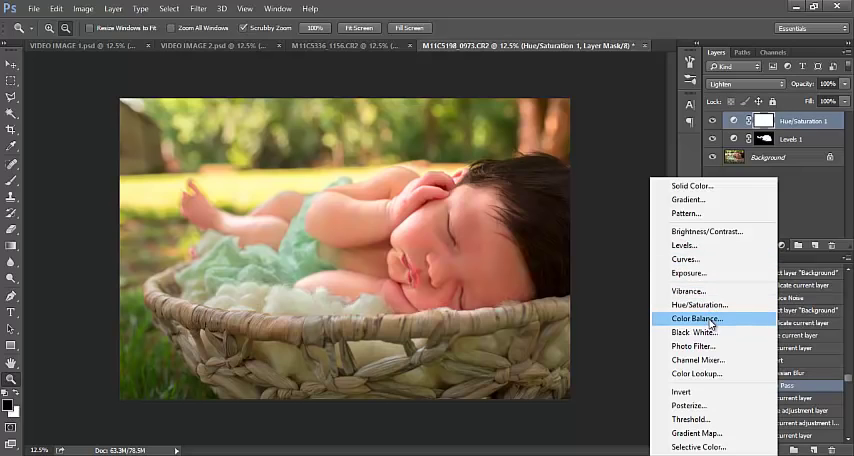
mouse_move(716, 244)
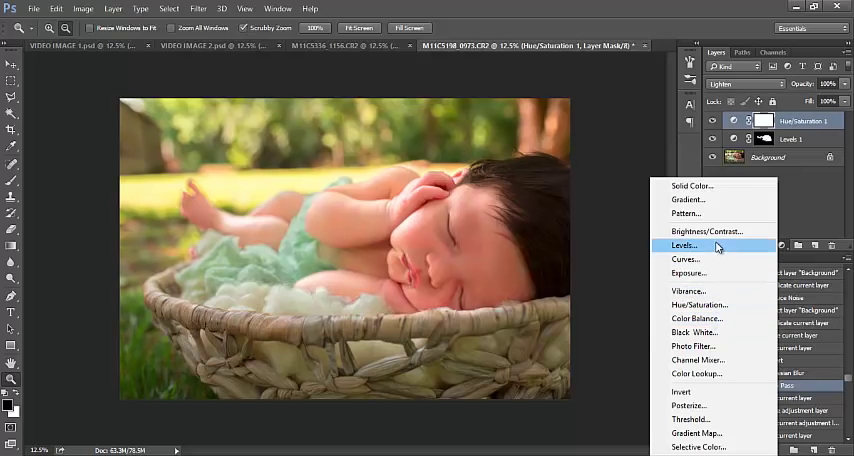
Step: Add a Brightness/Contrast adjustment layer above Hue/Saturation
left_click(704, 230)
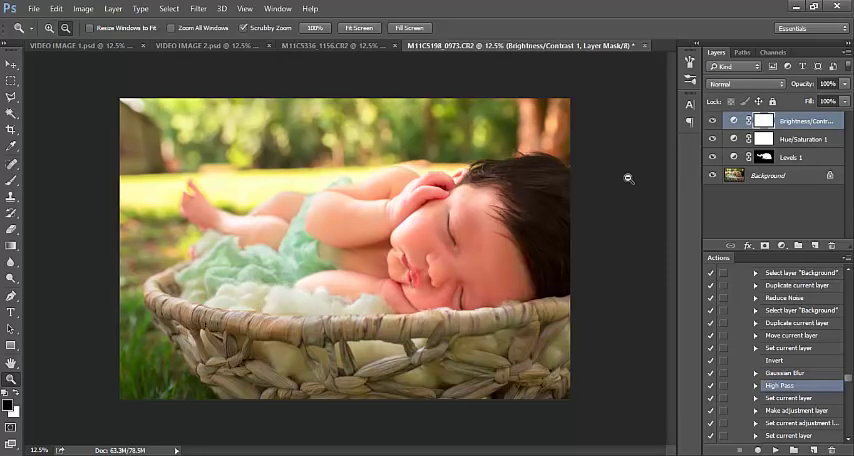
mouse_move(734, 238)
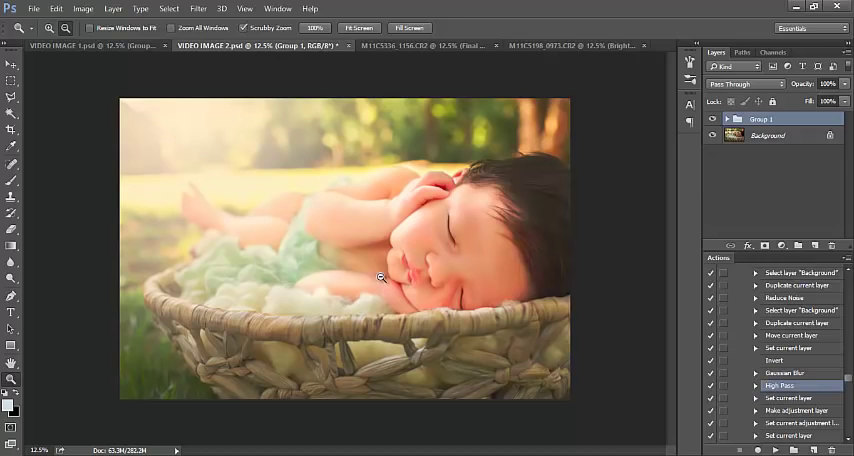
mouse_move(530, 88)
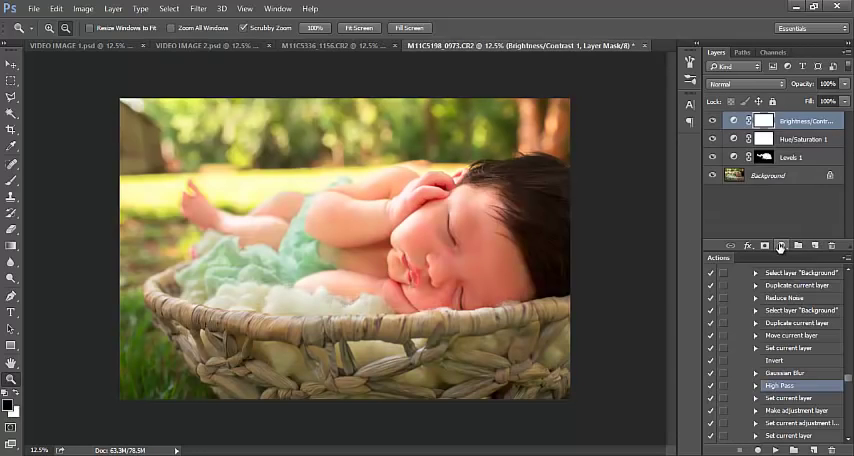
Step: Create a Solid Color fill layer in a light peach and confirm the colour
left_click(780, 246)
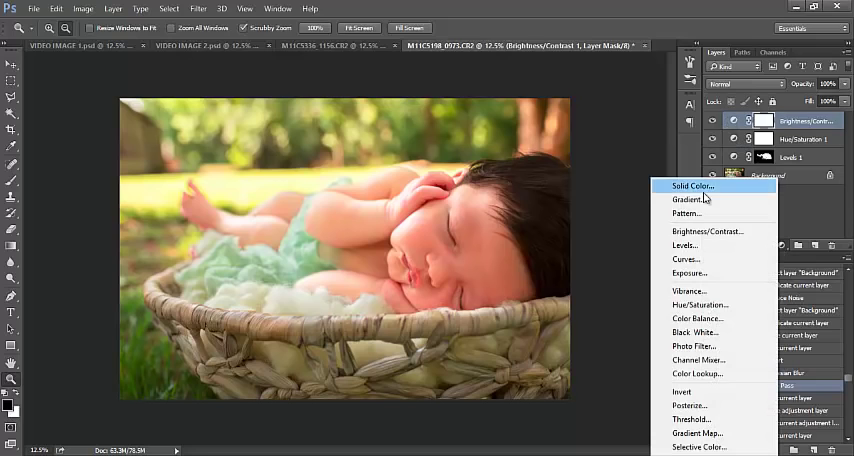
mouse_move(704, 198)
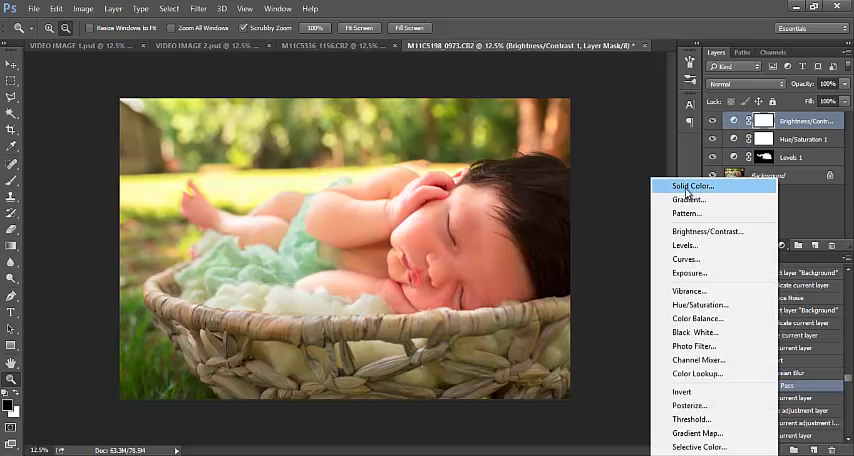
left_click(690, 186)
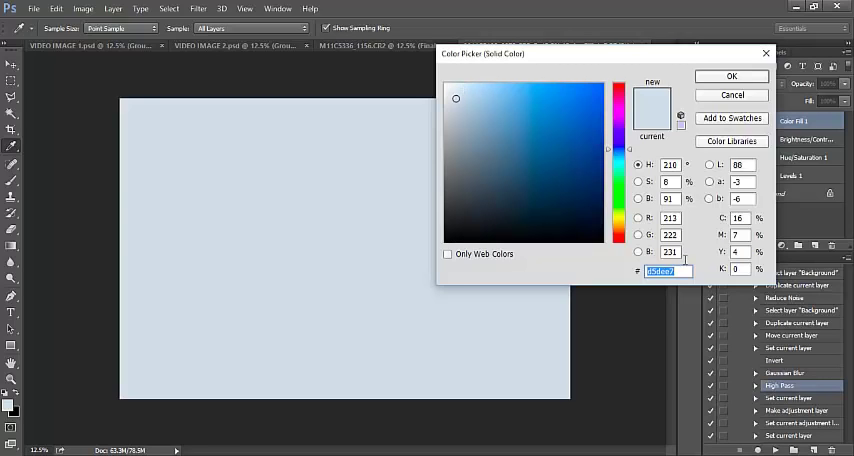
left_click(620, 240)
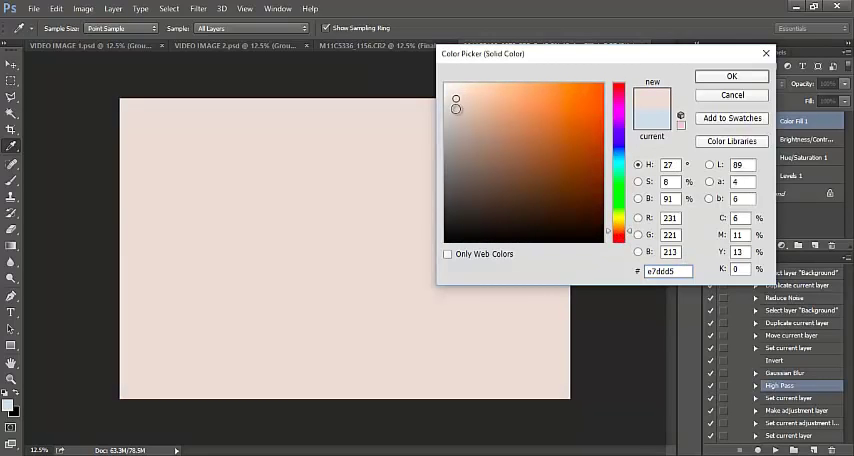
left_click(468, 88)
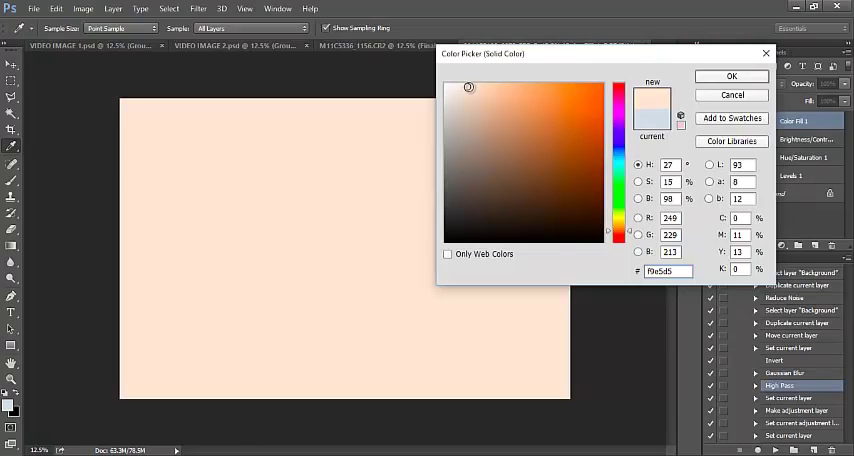
left_click(470, 84)
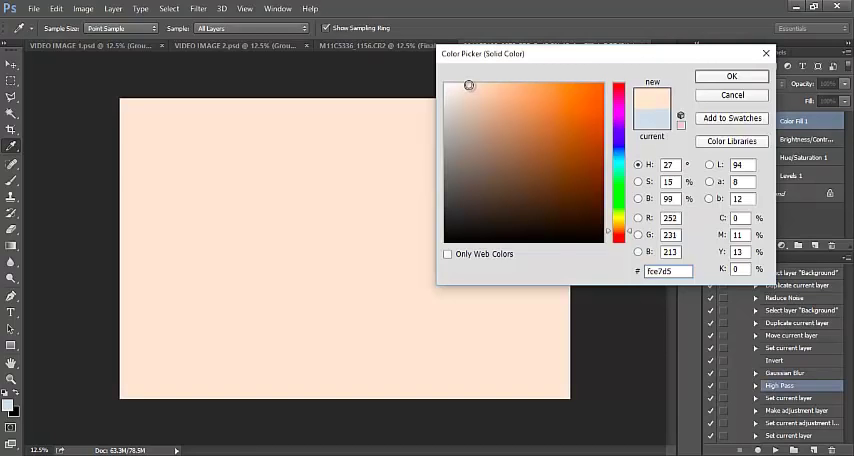
left_click(470, 84)
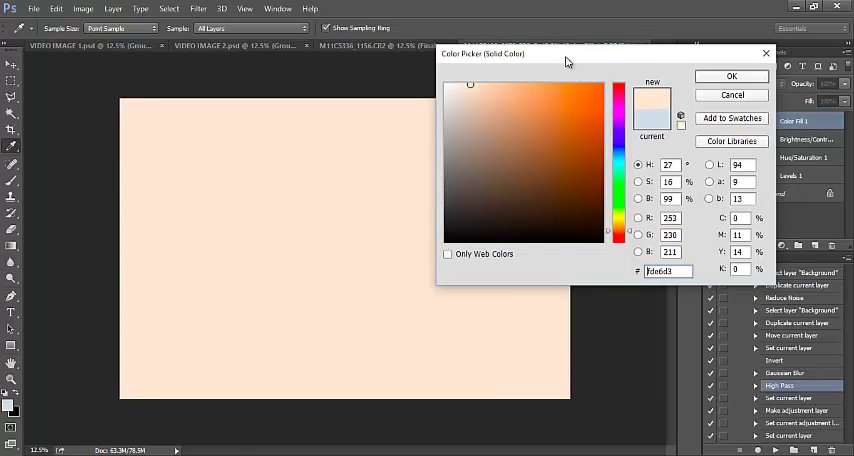
left_click(732, 76)
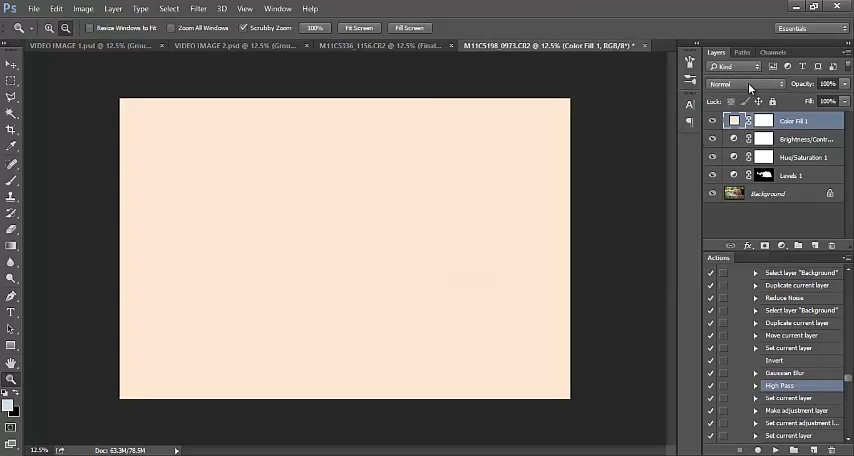
mouse_move(744, 84)
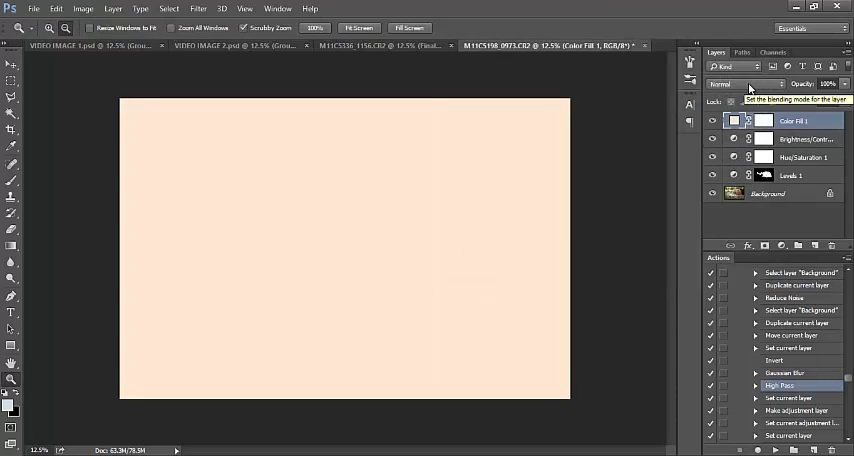
Step: Set the peach Color Fill layer to Multiply blending at reduced opacity
left_click(744, 84)
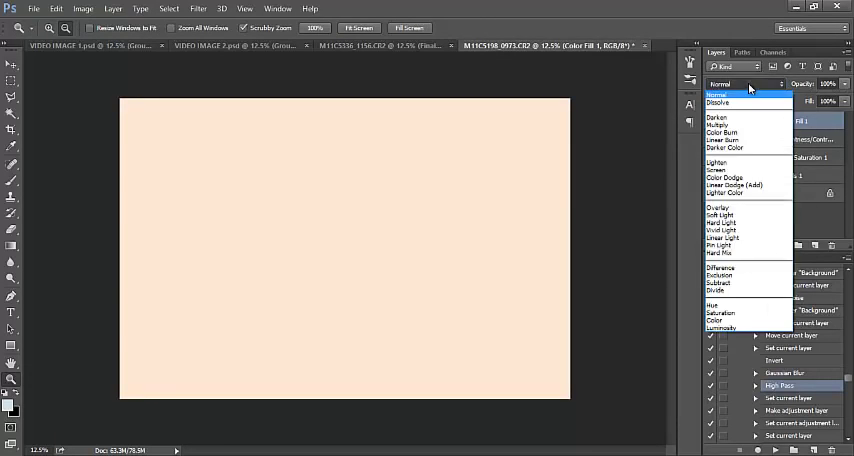
left_click(718, 208)
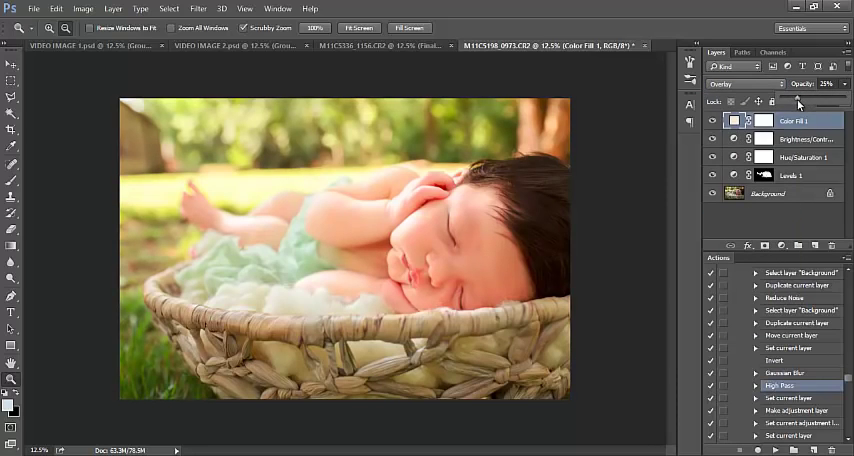
left_click(764, 120)
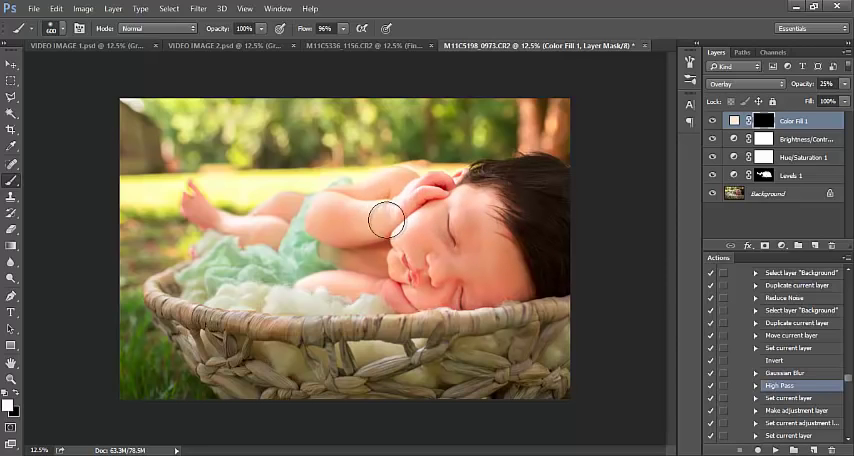
mouse_move(384, 230)
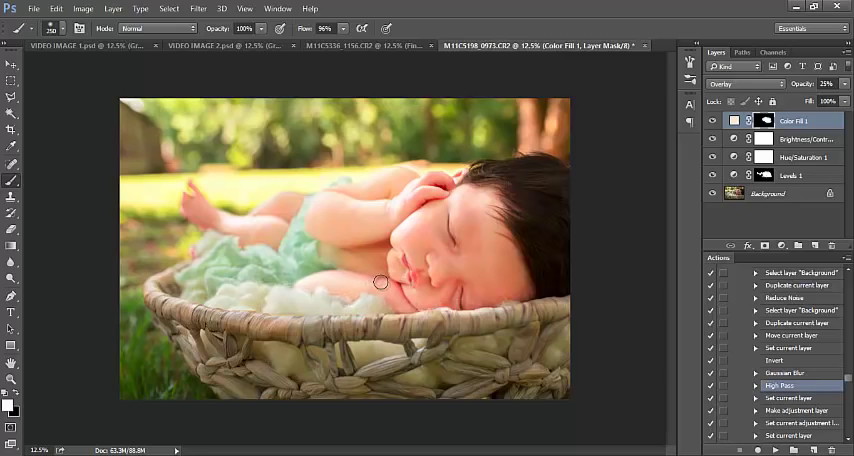
mouse_move(494, 296)
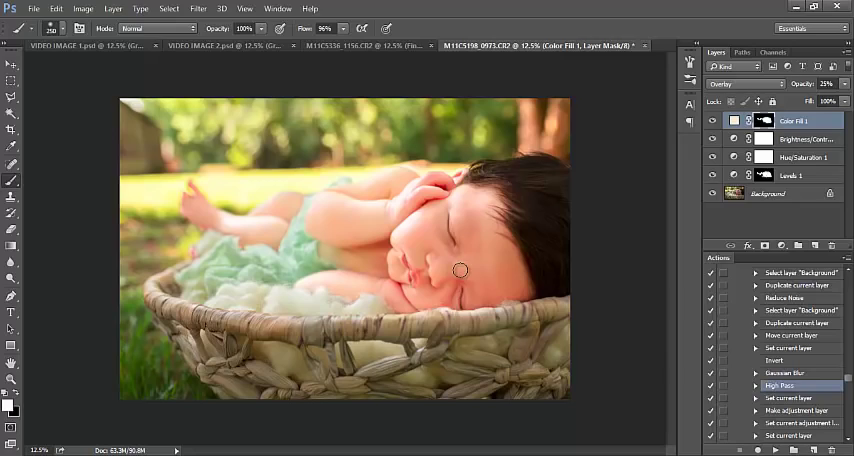
mouse_move(388, 188)
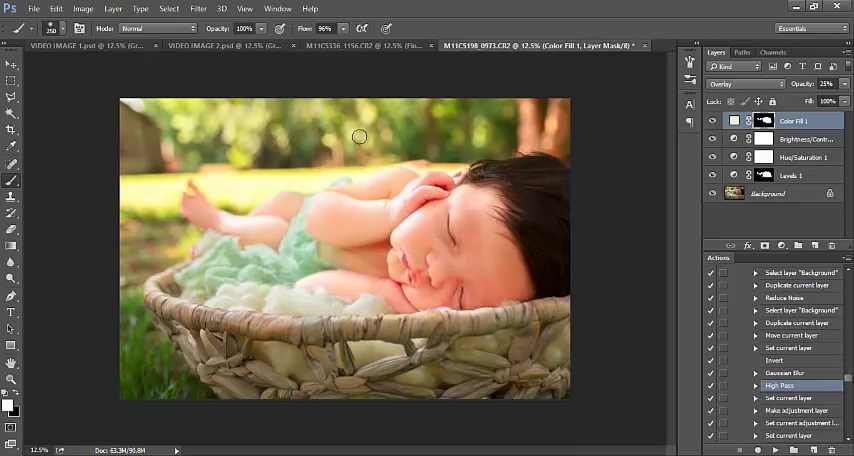
Step: Select the Color Fill mask so the peach tint can be limited to the skin
left_click(712, 120)
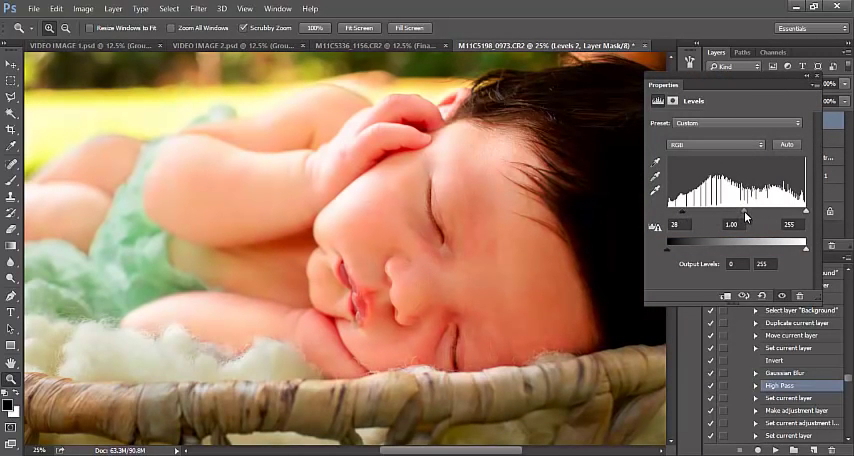
Step: Tune the second Levels midtones and lower brush opacity for painting its mask
left_click_drag(744, 224, 732, 224)
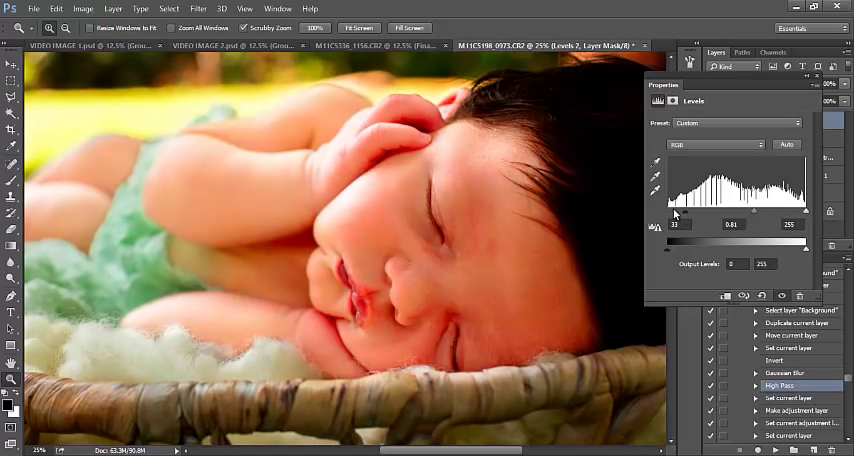
mouse_move(752, 218)
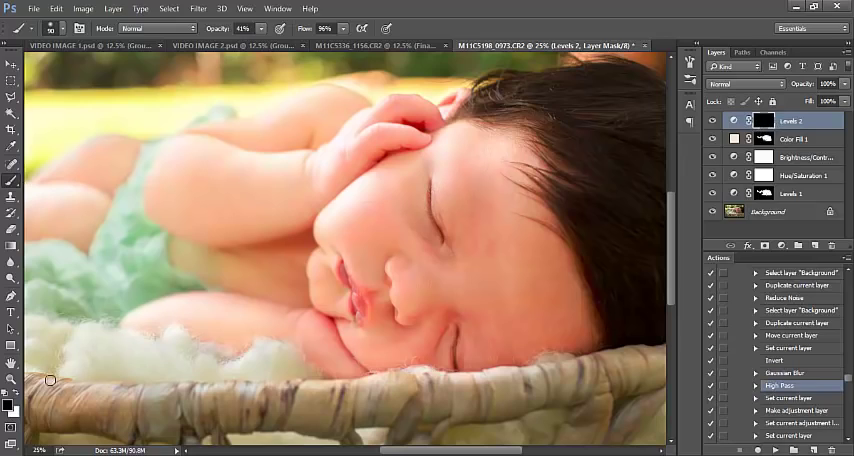
mouse_move(288, 276)
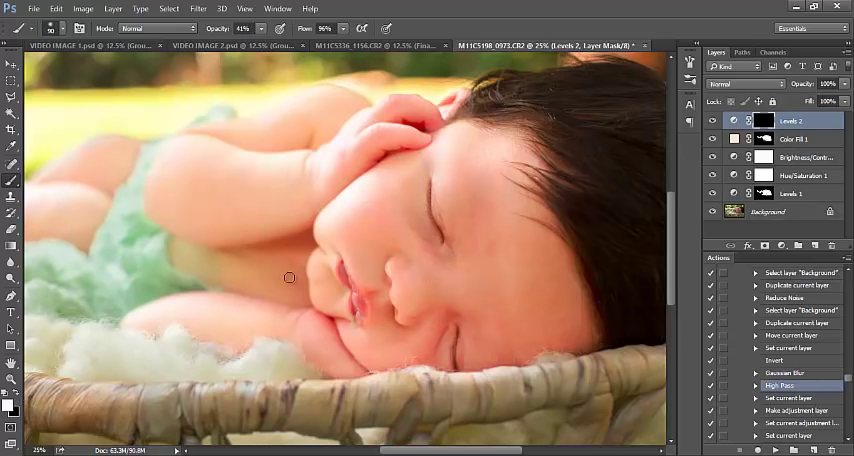
mouse_move(430, 222)
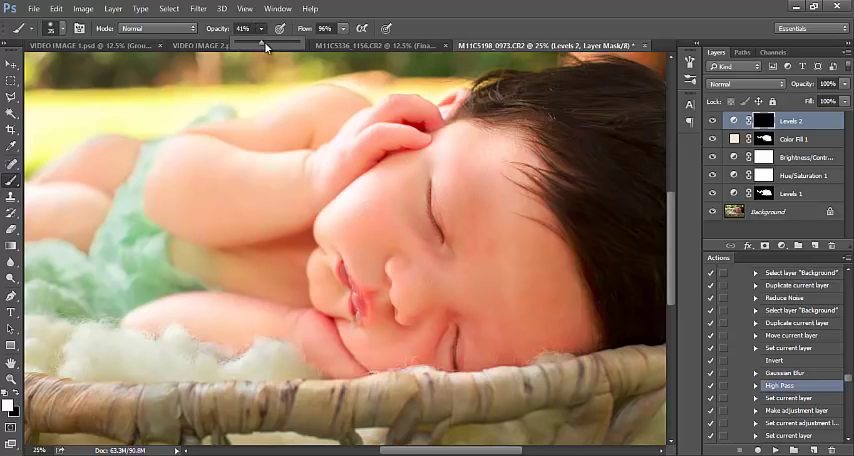
left_click(242, 28)
type("100")
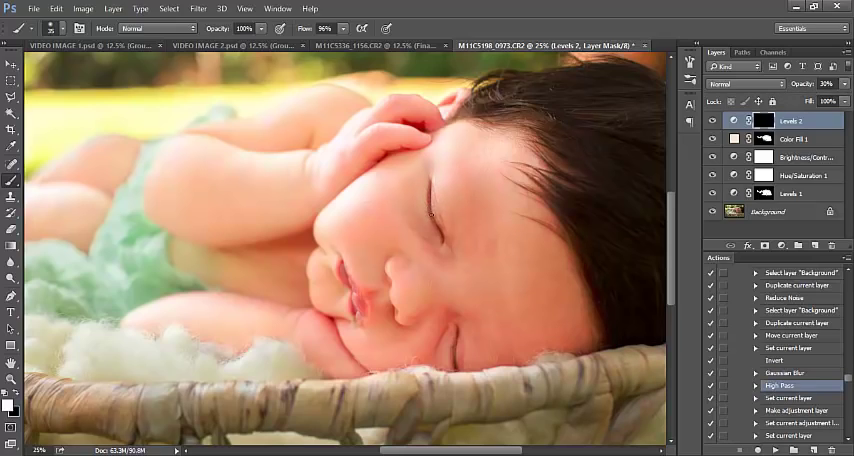
mouse_move(440, 232)
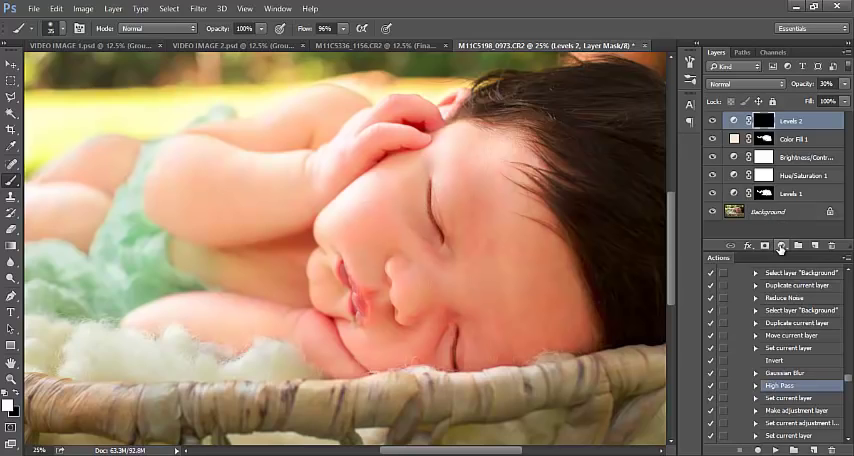
Step: Add a second pale peach Solid Color fill layer blended with Soft Light
left_click(780, 246)
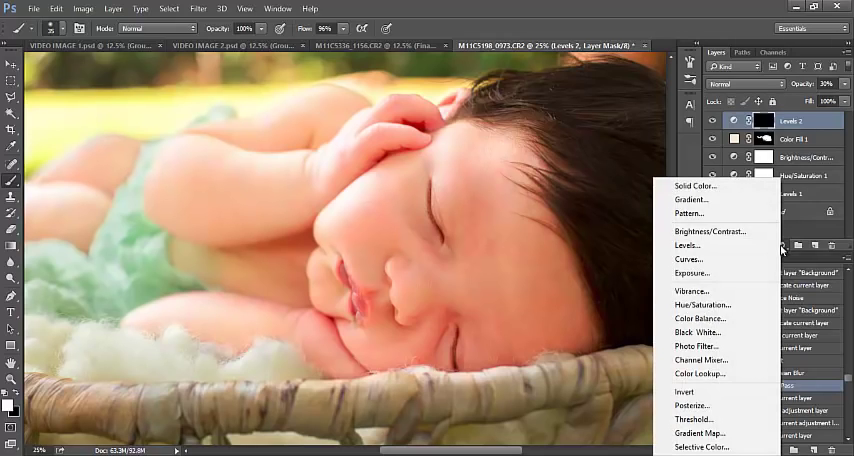
mouse_move(696, 186)
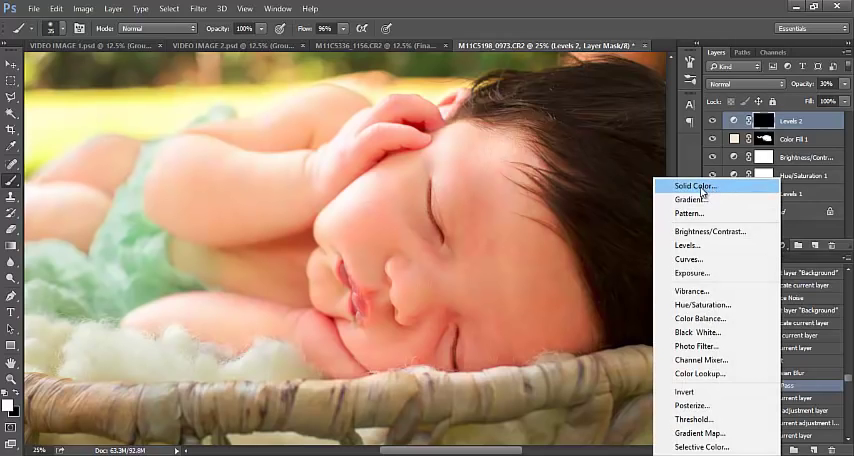
left_click(692, 186)
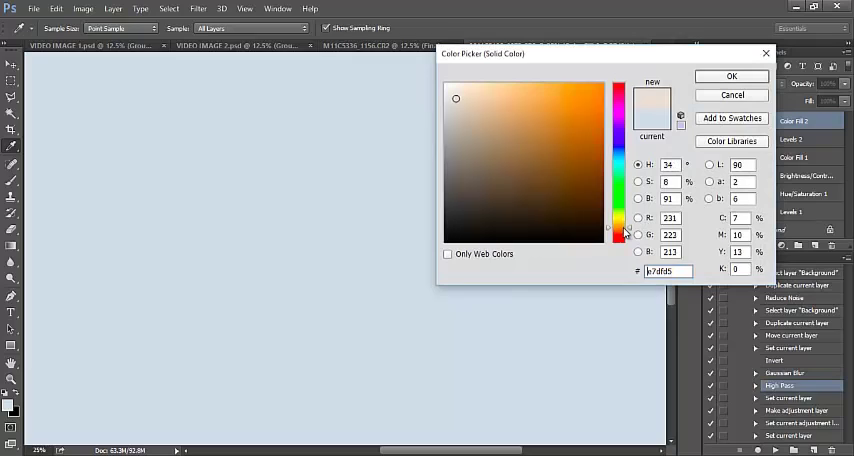
left_click(474, 84)
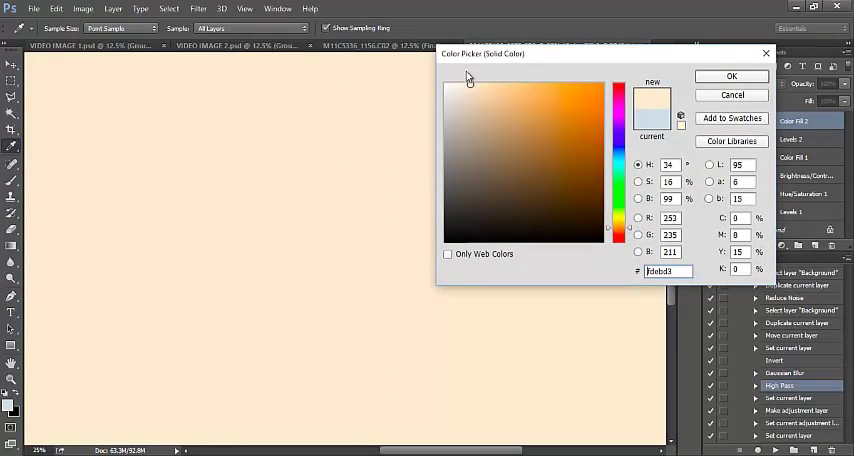
left_click(732, 76)
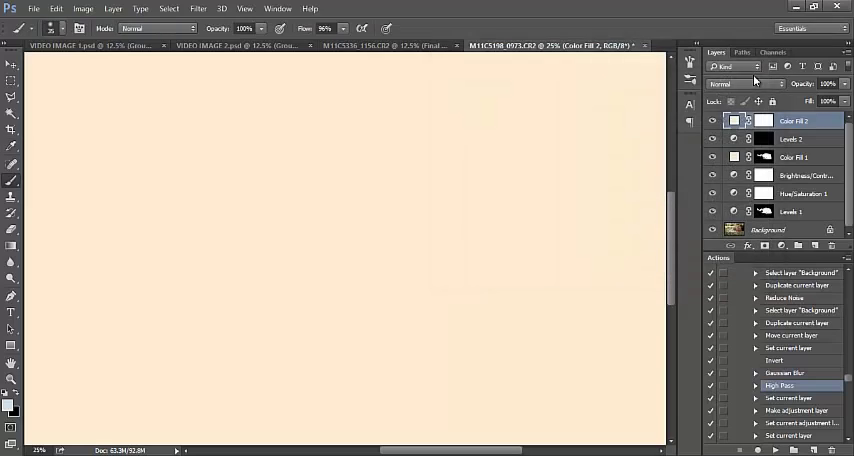
mouse_move(742, 90)
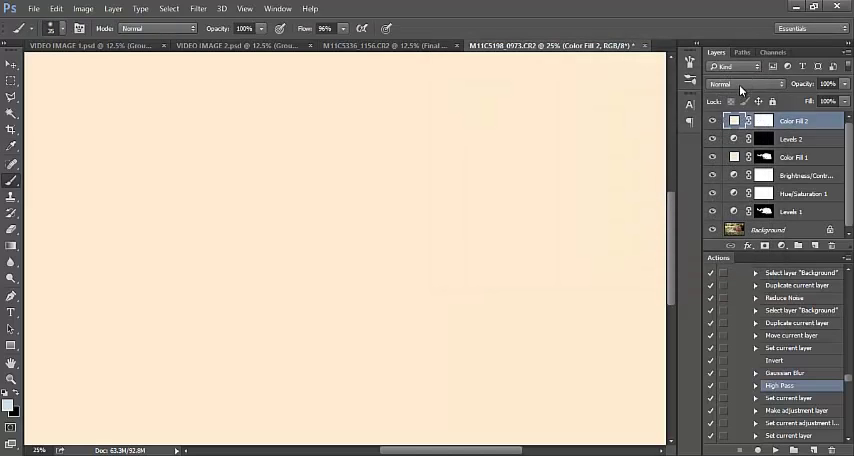
left_click(744, 84)
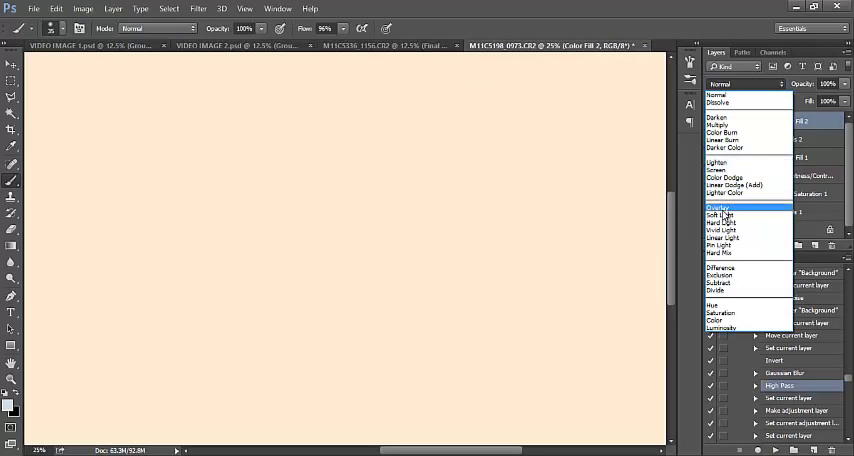
mouse_move(722, 214)
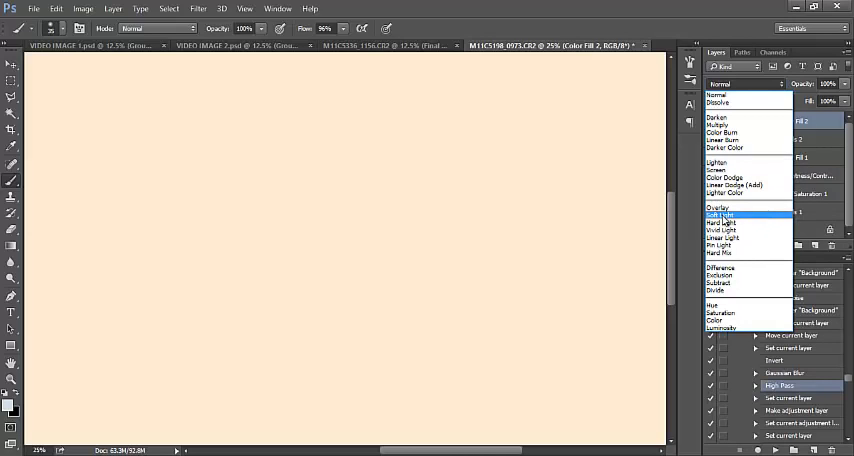
left_click(724, 212)
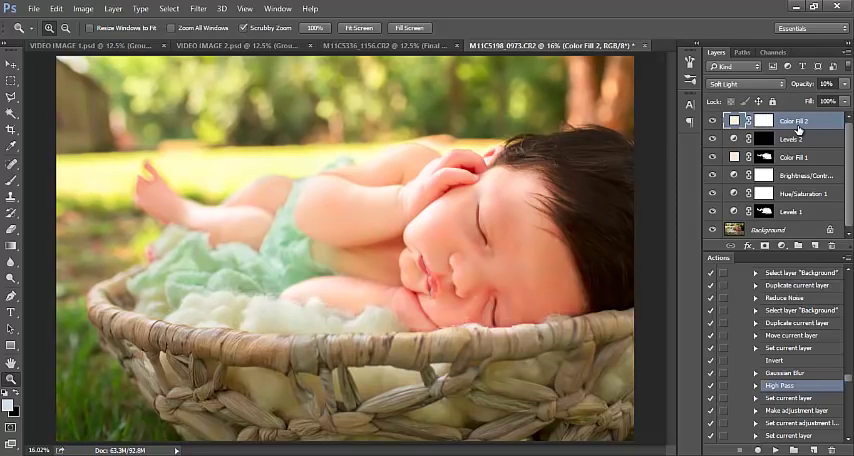
mouse_move(796, 130)
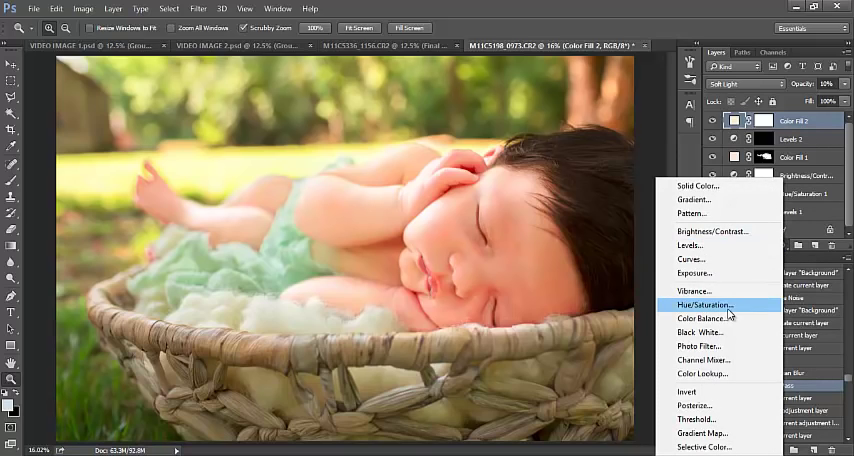
Step: Add a Hue/Saturation adjustment layer and raise the Master saturation
left_click(704, 304)
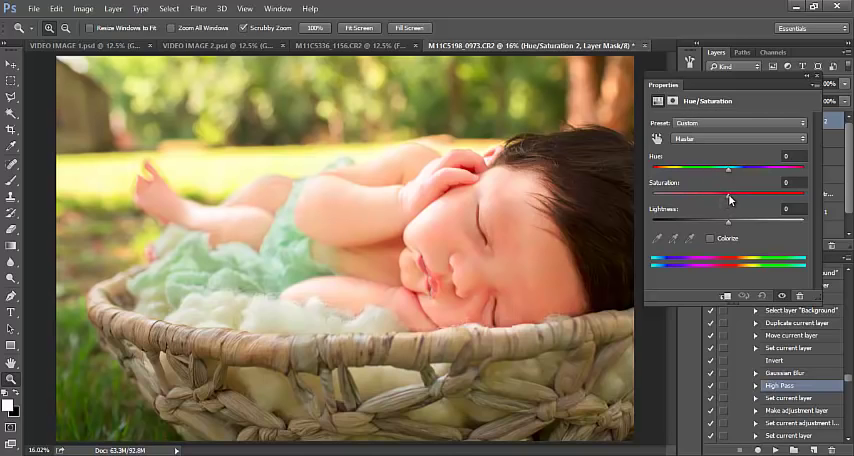
left_click_drag(728, 192, 742, 192)
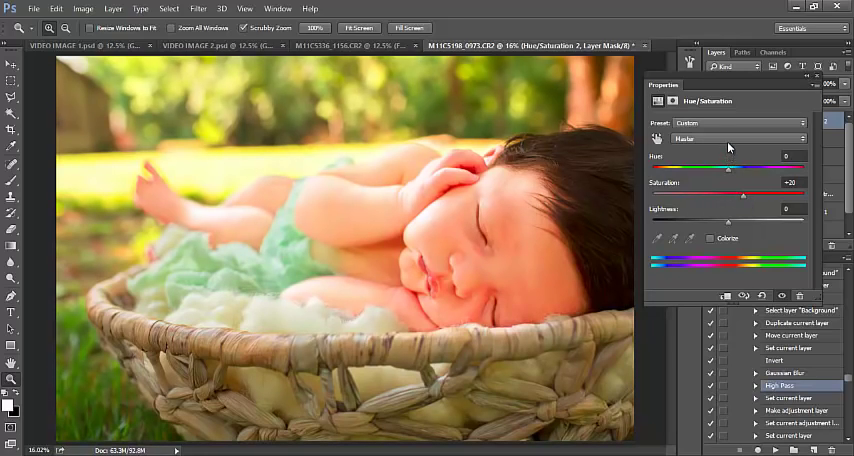
Step: Switch the channel to Reds and raise the reds' saturation
left_click(736, 138)
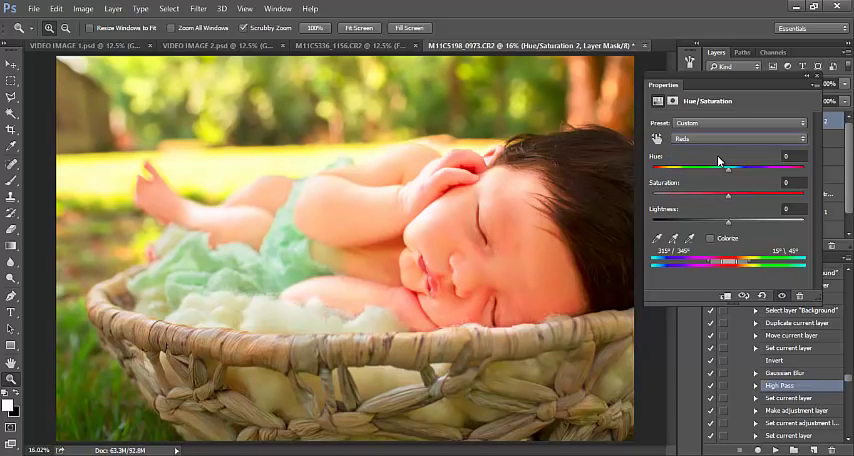
left_click_drag(728, 196, 736, 196)
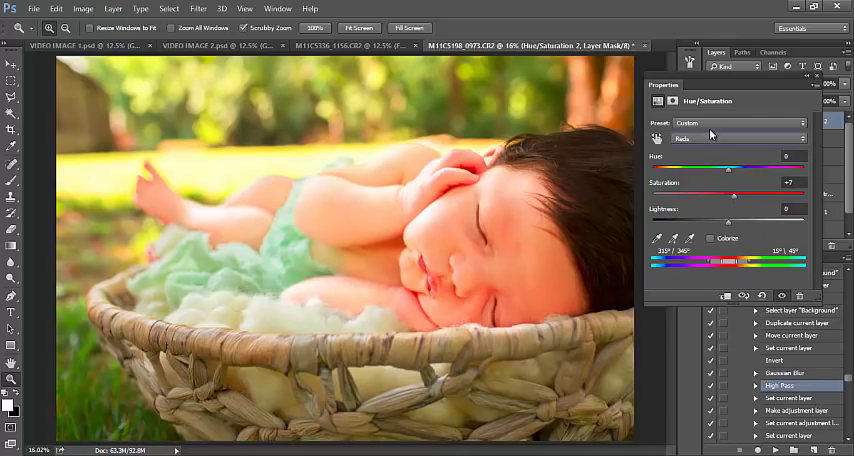
left_click(710, 138)
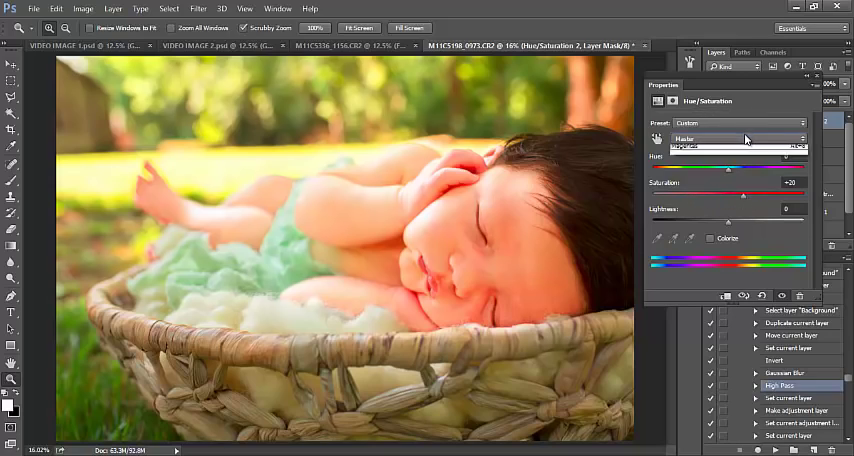
left_click(736, 138)
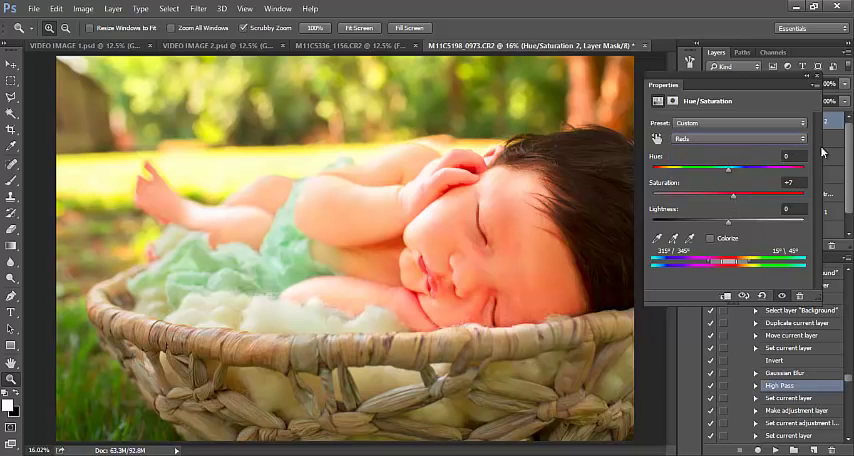
left_click(716, 52)
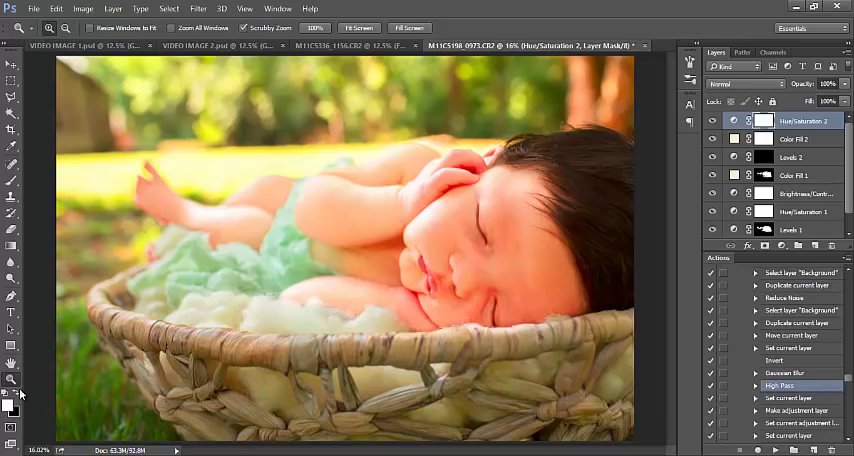
mouse_move(210, 292)
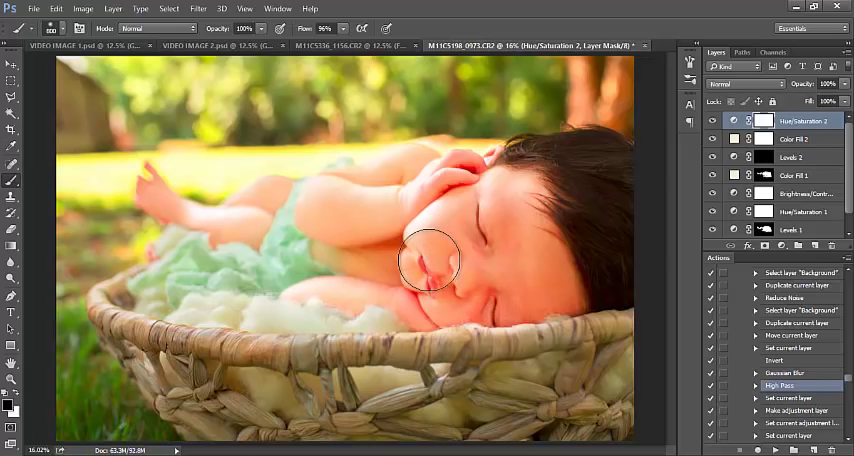
Step: Brush the Hue/Saturation 2 mask over the baby's cheek
left_click_drag(432, 262, 500, 210)
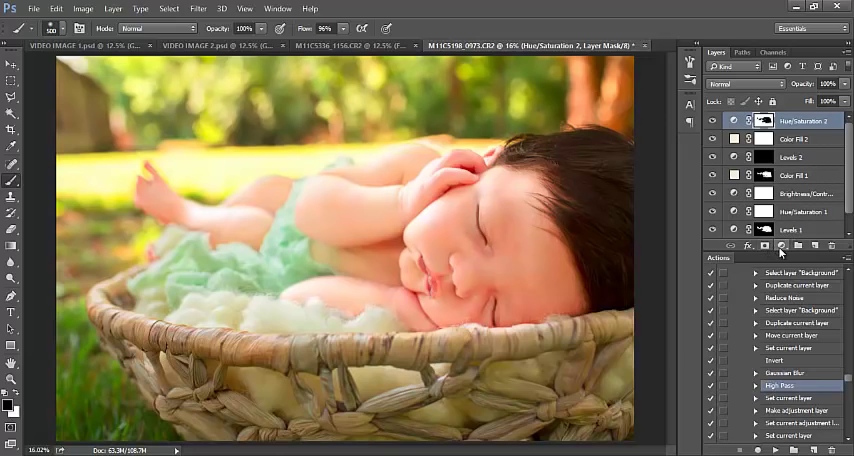
Step: Add a Levels adjustment layer that brightens the tones and lifts the darks for a softer look
left_click(766, 246)
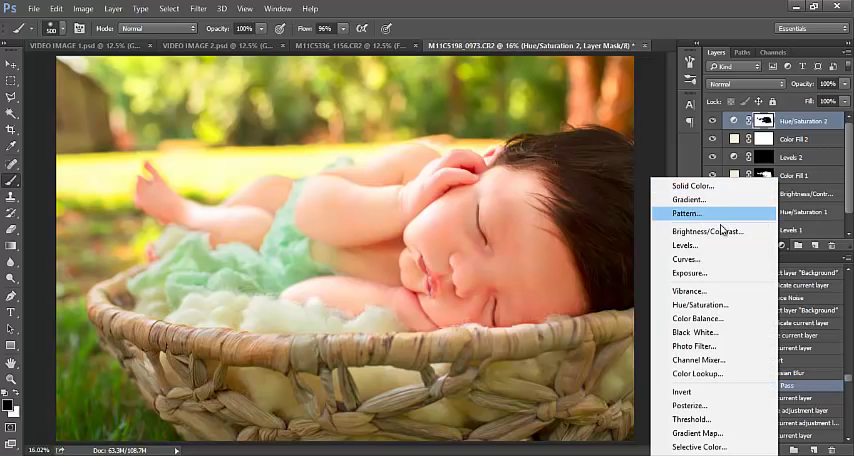
mouse_move(688, 272)
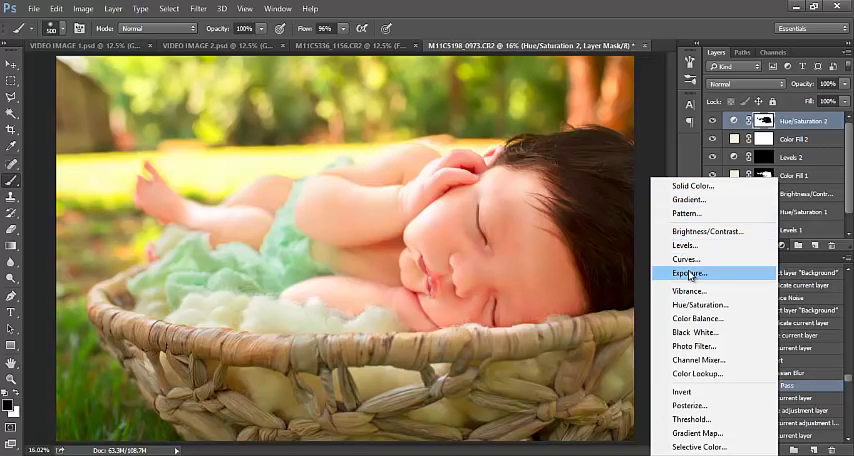
mouse_move(684, 244)
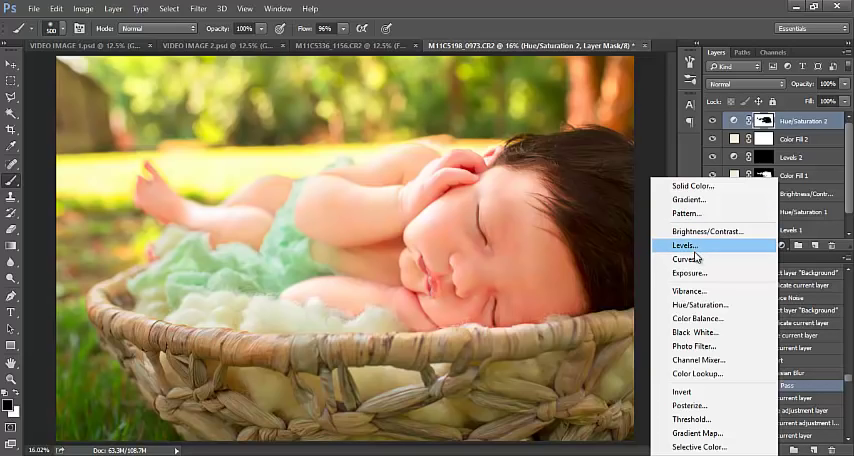
left_click(684, 244)
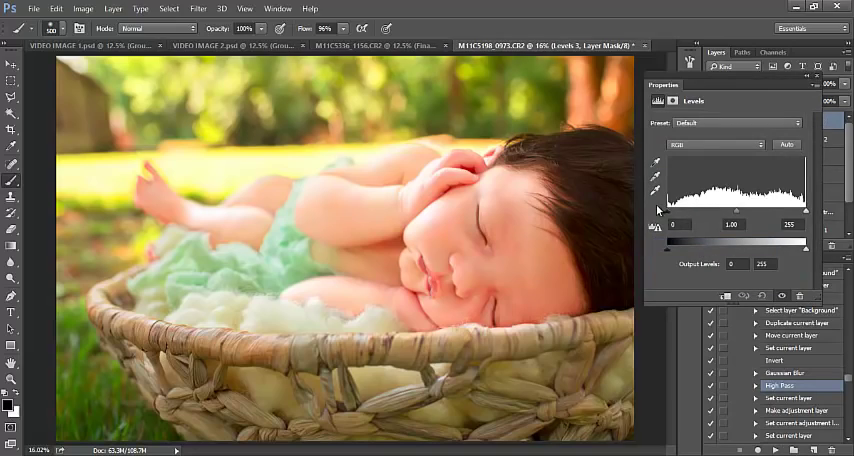
left_click_drag(658, 236, 676, 236)
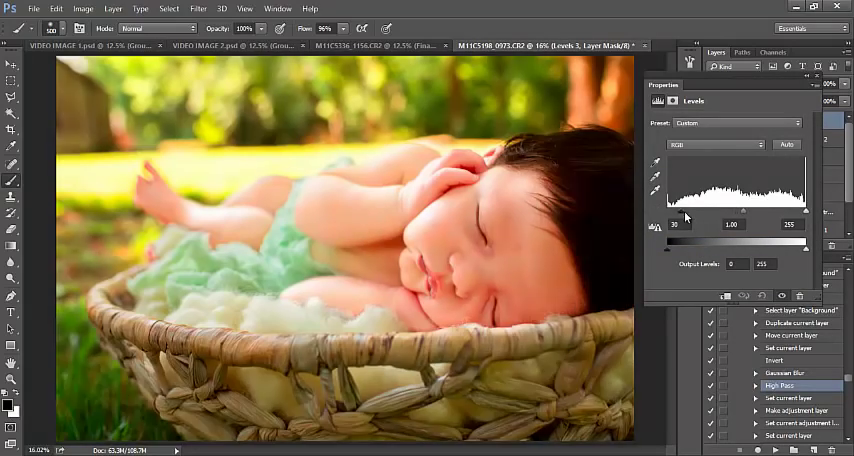
left_click_drag(672, 212, 702, 212)
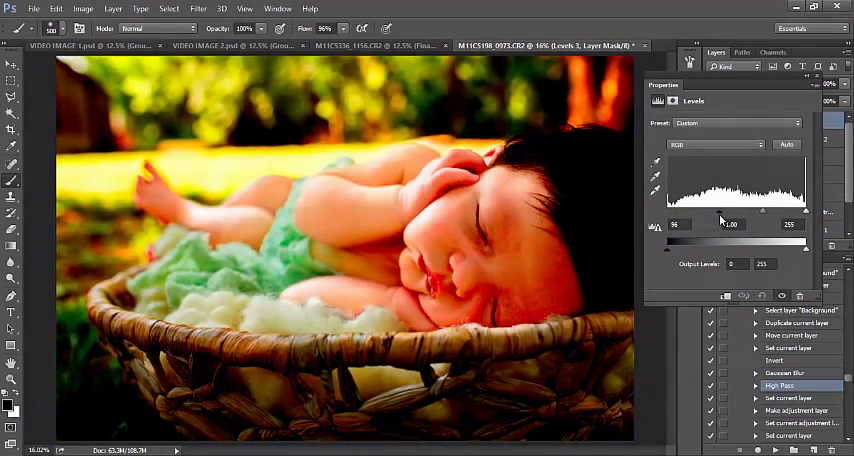
left_click_drag(680, 212, 672, 212)
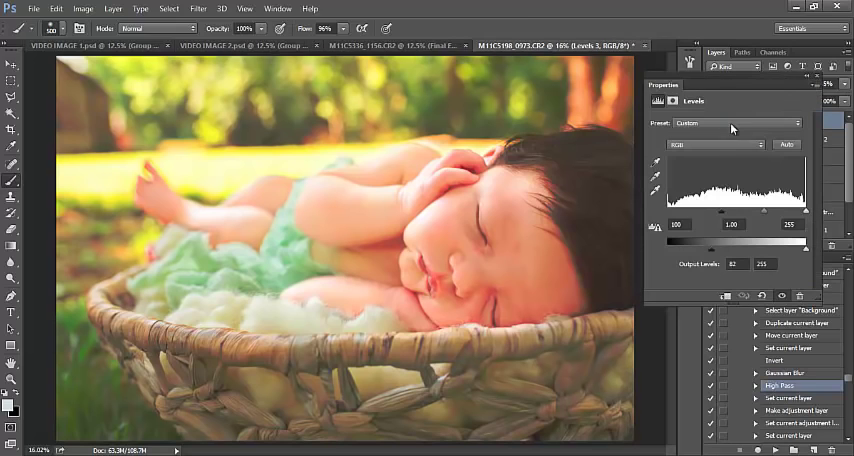
left_click(716, 52)
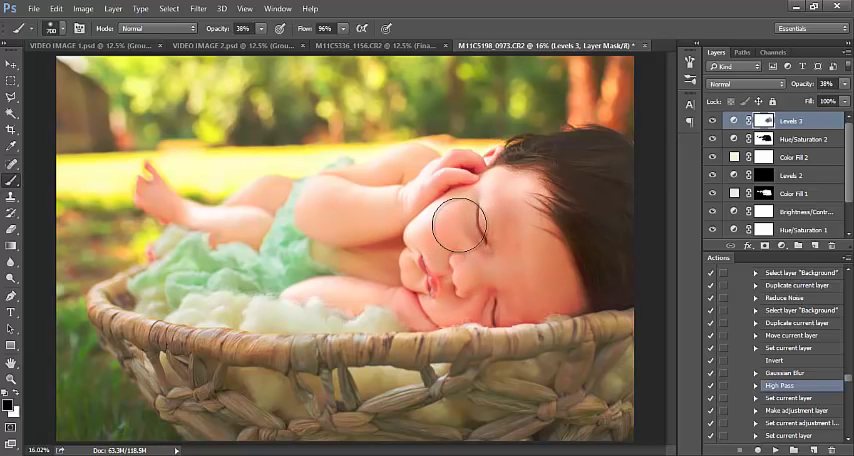
mouse_move(392, 188)
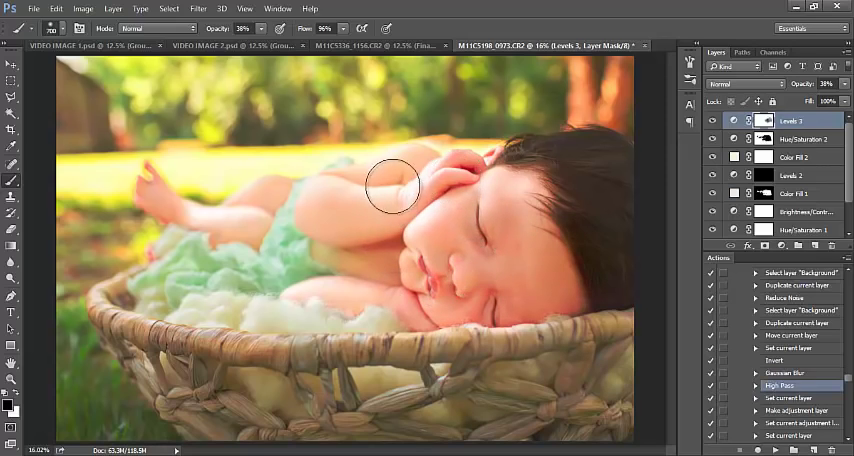
mouse_move(228, 218)
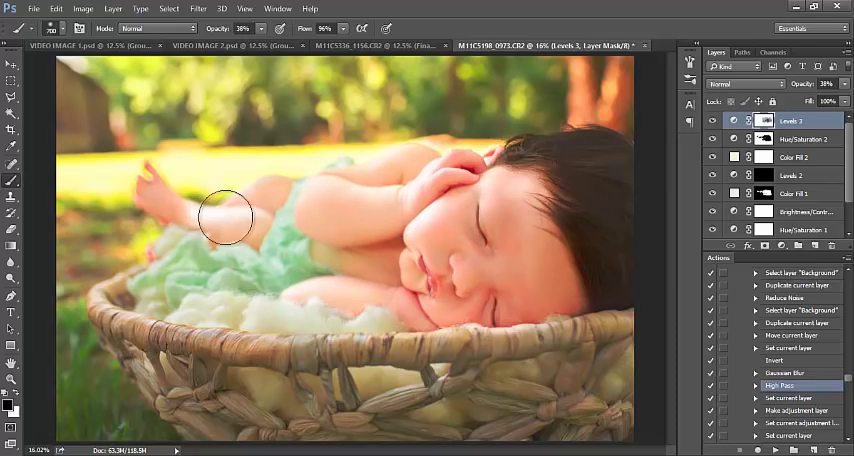
mouse_move(432, 172)
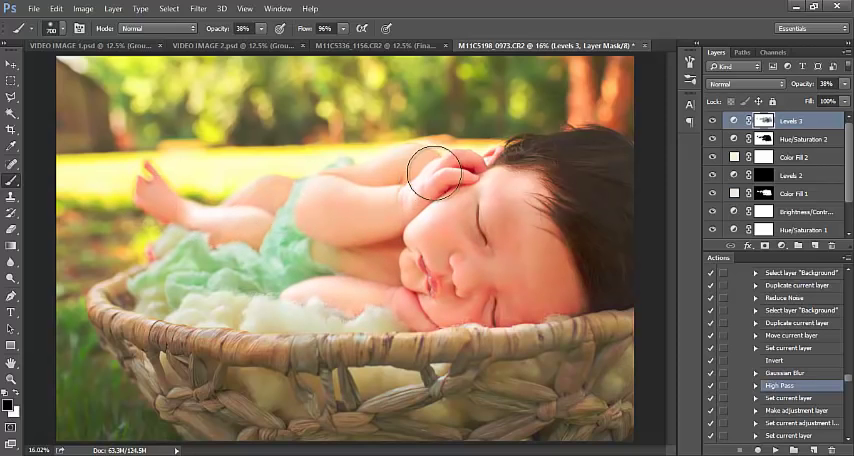
mouse_move(544, 302)
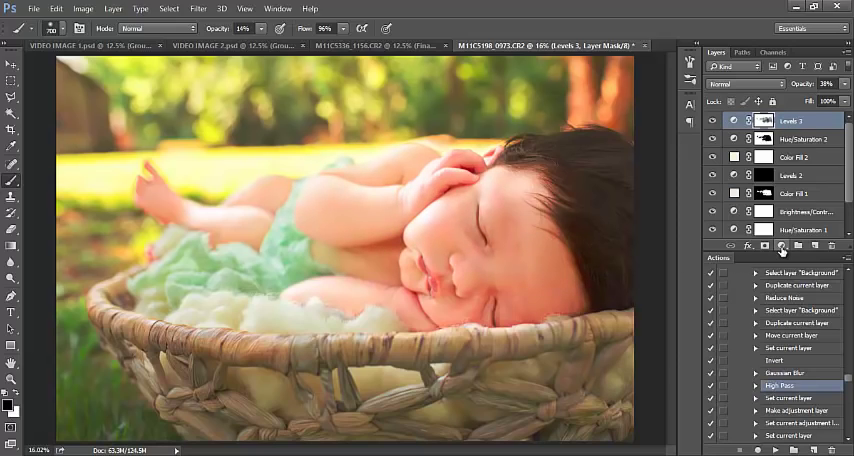
mouse_move(782, 246)
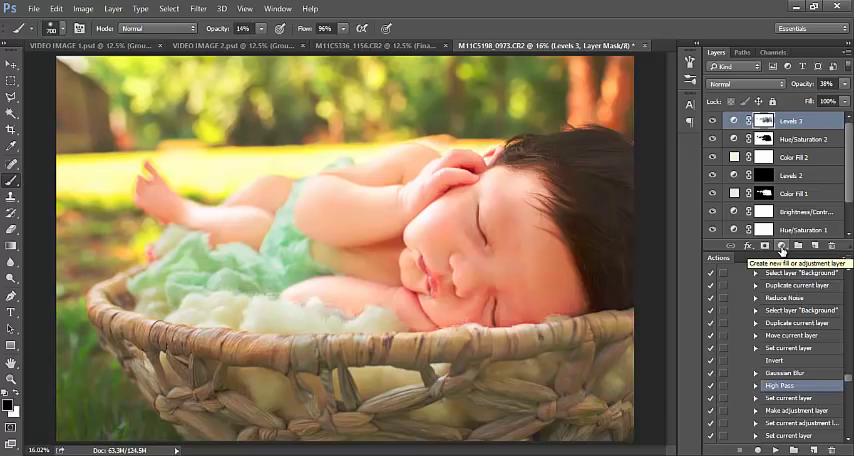
mouse_move(762, 246)
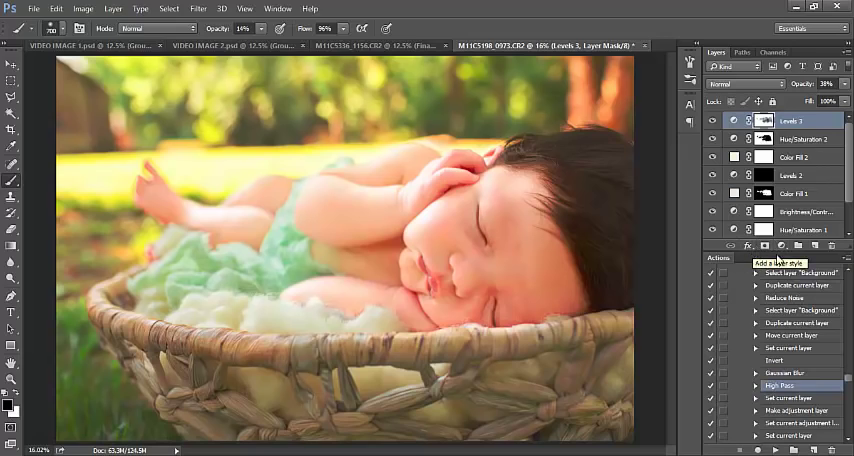
Step: Add a Solid Color fill layer in a light peachy colour
left_click(788, 244)
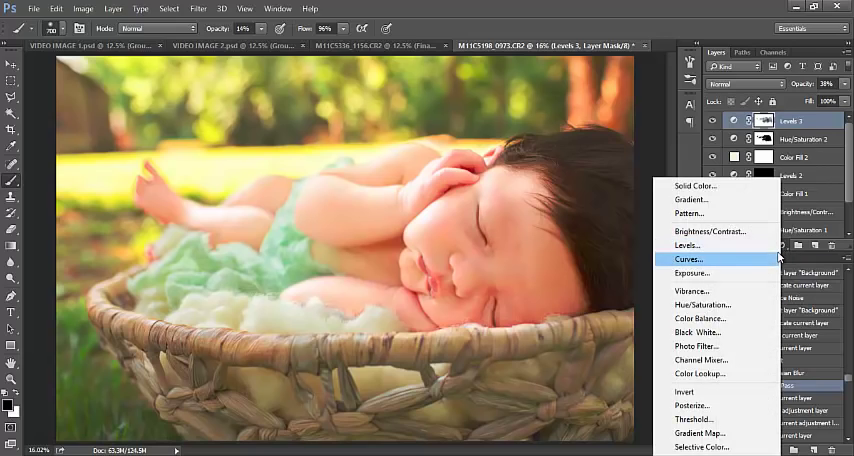
mouse_move(696, 186)
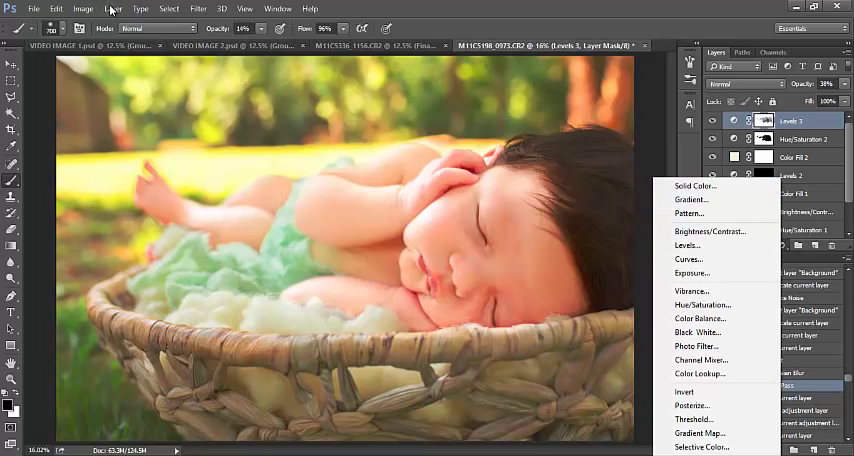
mouse_move(690, 200)
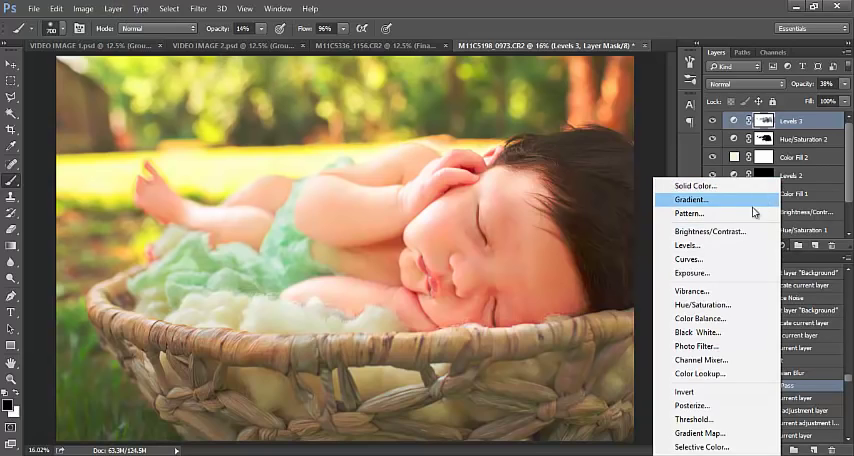
mouse_move(782, 248)
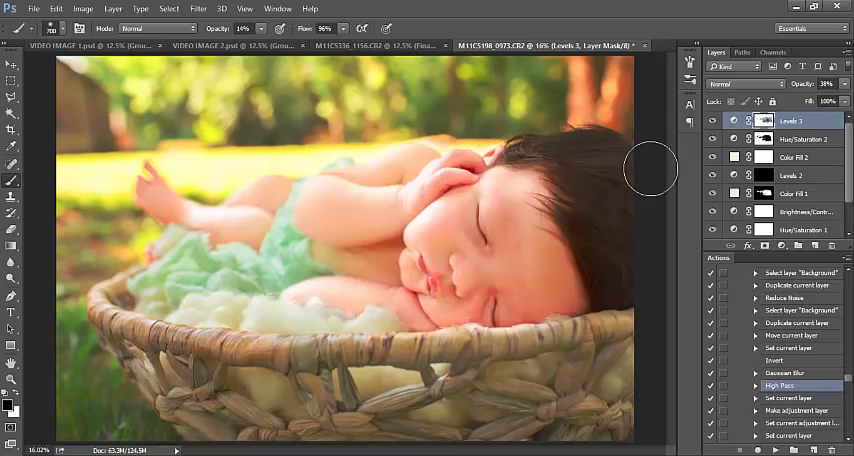
mouse_move(652, 172)
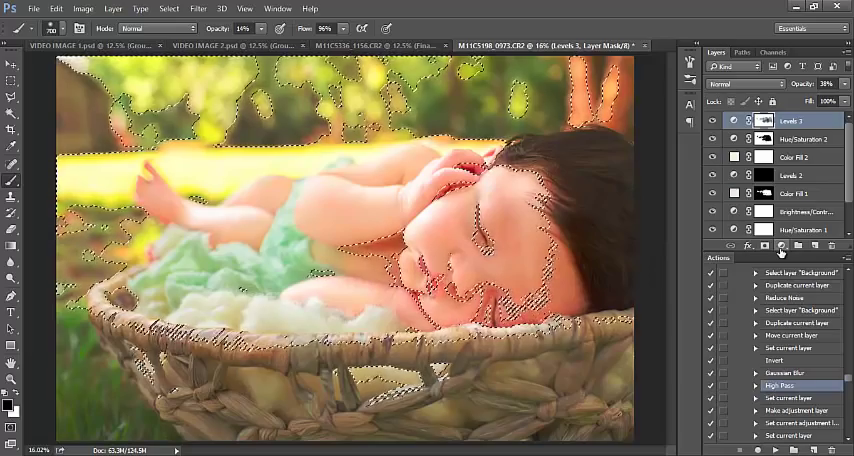
left_click(778, 244)
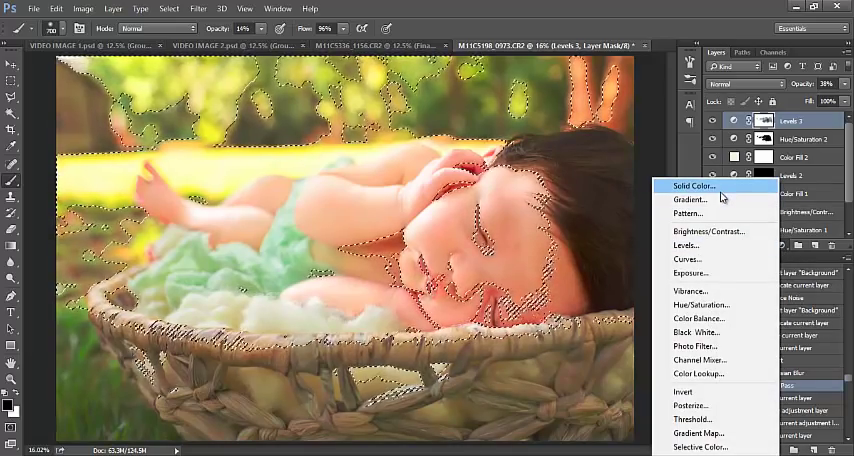
mouse_move(708, 230)
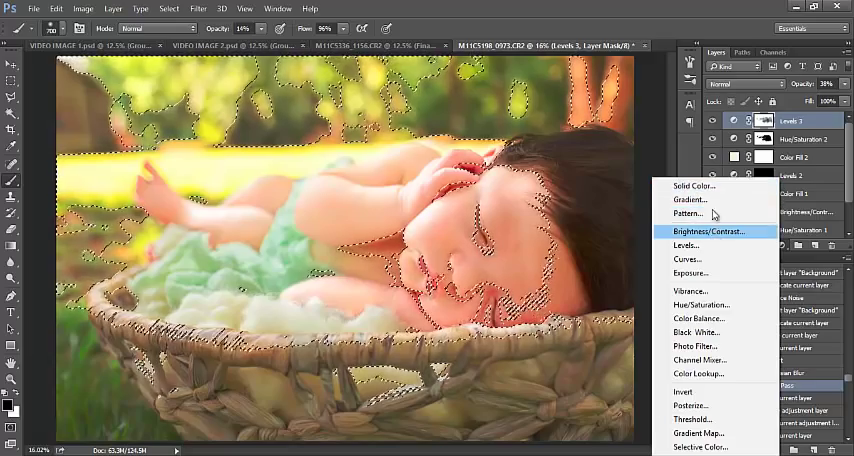
mouse_move(692, 188)
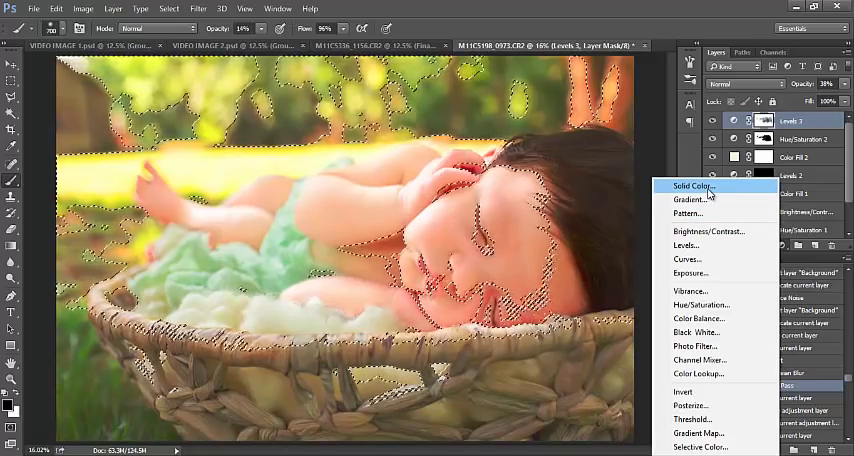
left_click(690, 186)
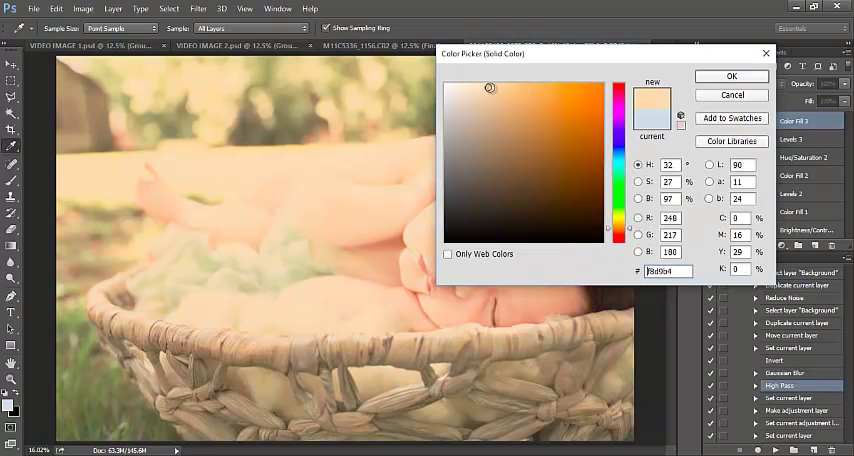
left_click(494, 86)
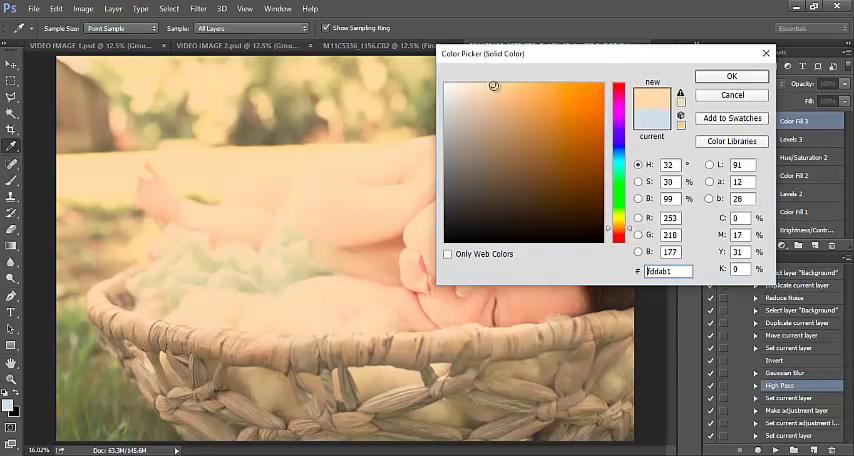
left_click(732, 76)
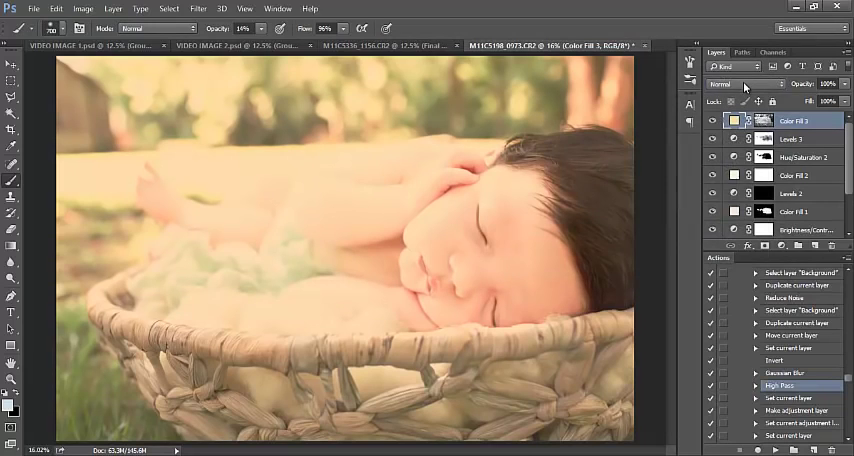
Step: Blend the peach fill in Multiply and toggle its visibility to compare
left_click(744, 84)
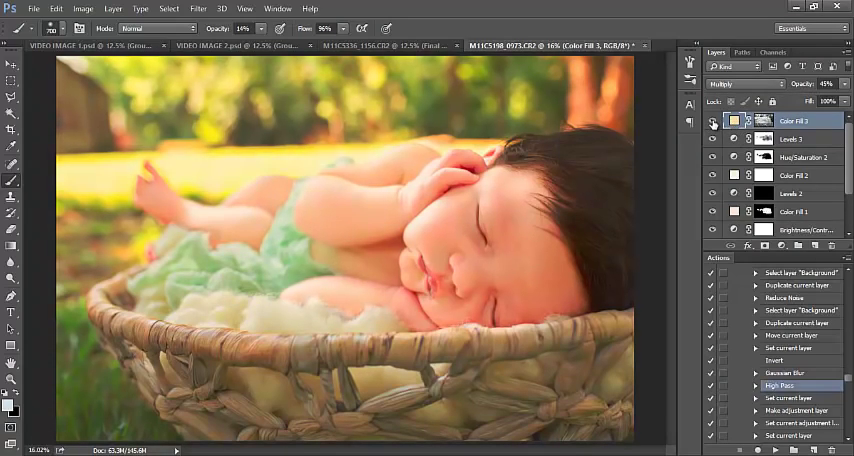
left_click(712, 120)
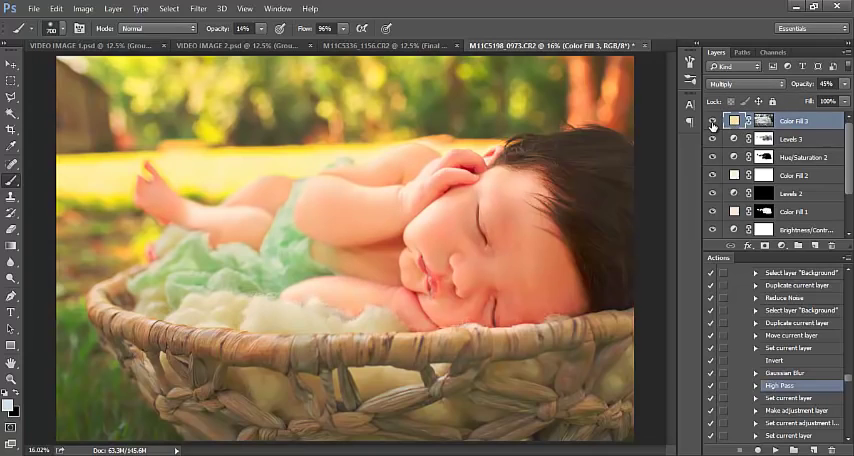
left_click(780, 246)
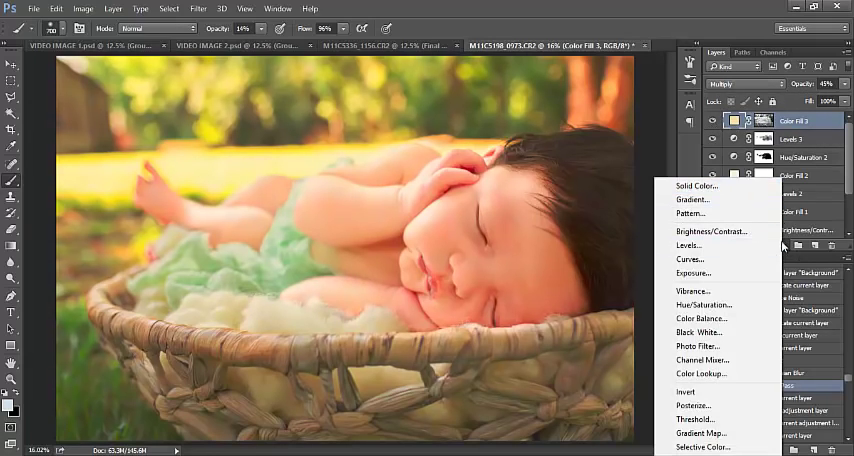
mouse_move(720, 200)
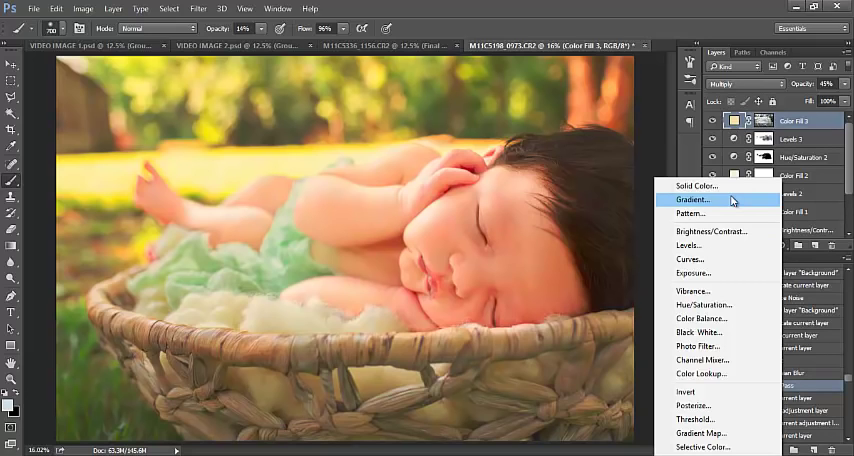
Step: Add a Gradient Fill layer with Radial style and scale 80, then bring up its gradient editor
left_click(692, 200)
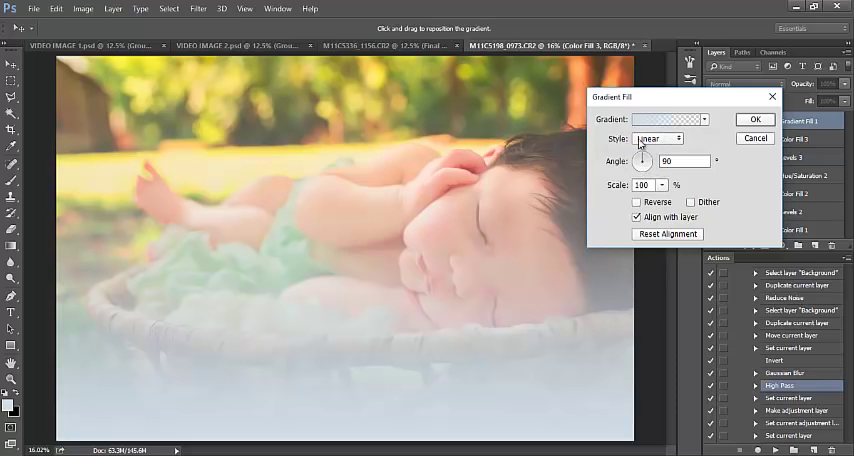
left_click(658, 138)
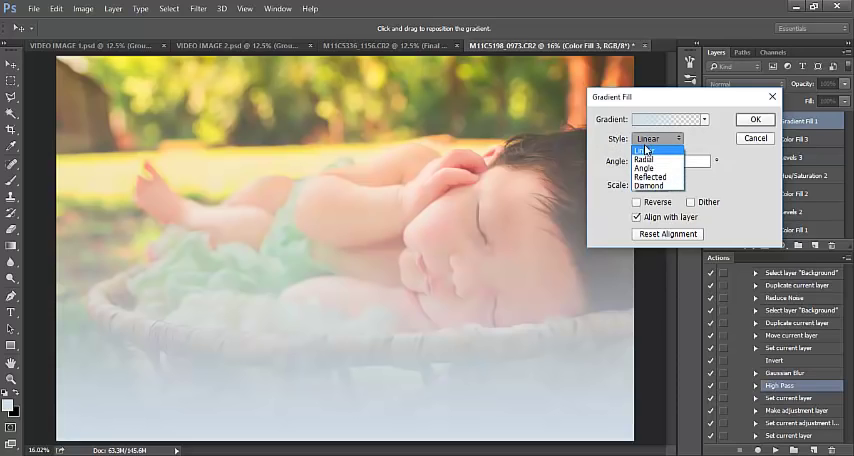
left_click(644, 160)
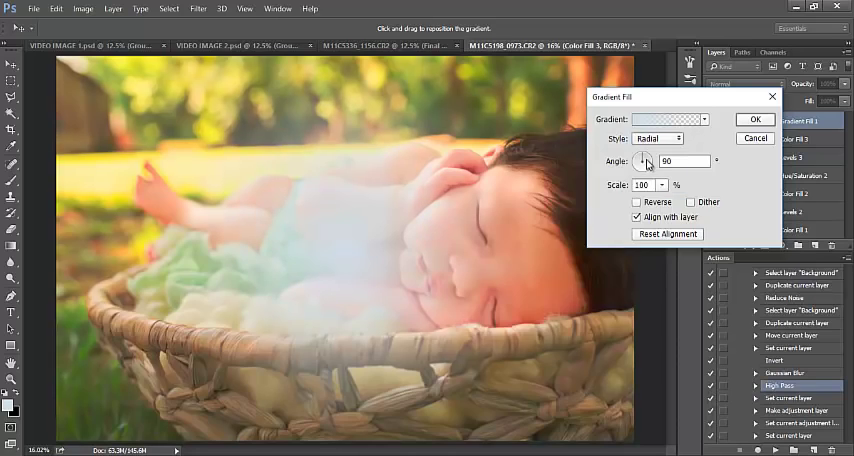
mouse_move(356, 228)
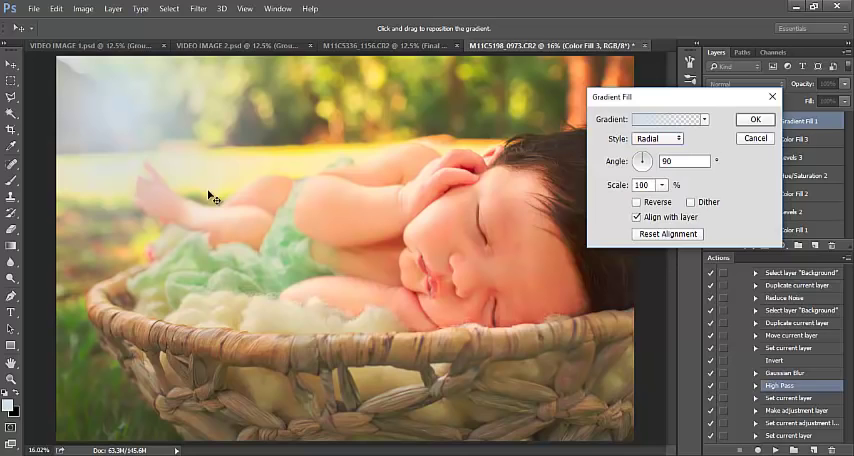
mouse_move(618, 186)
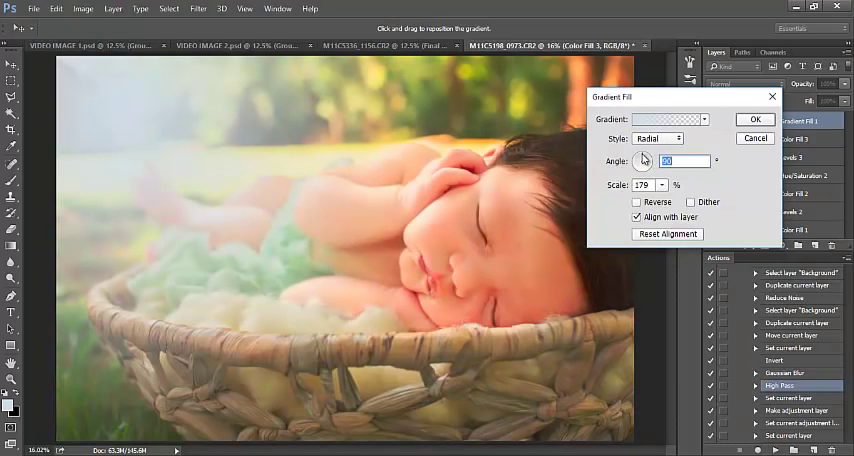
type("80")
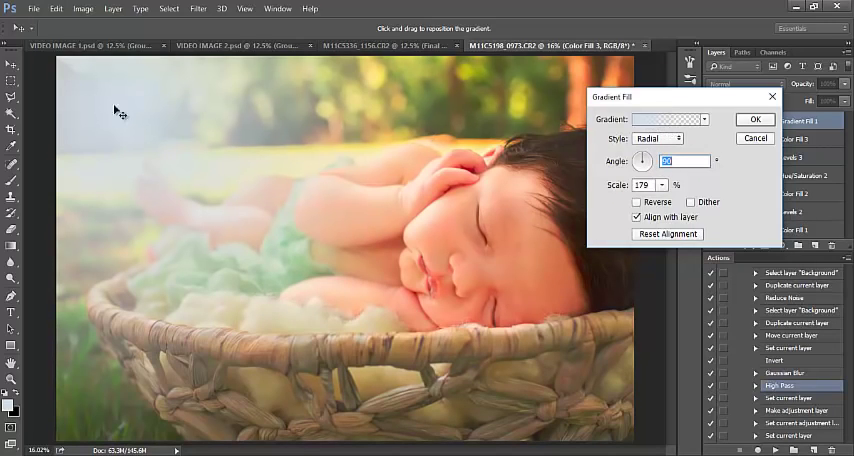
left_click(668, 118)
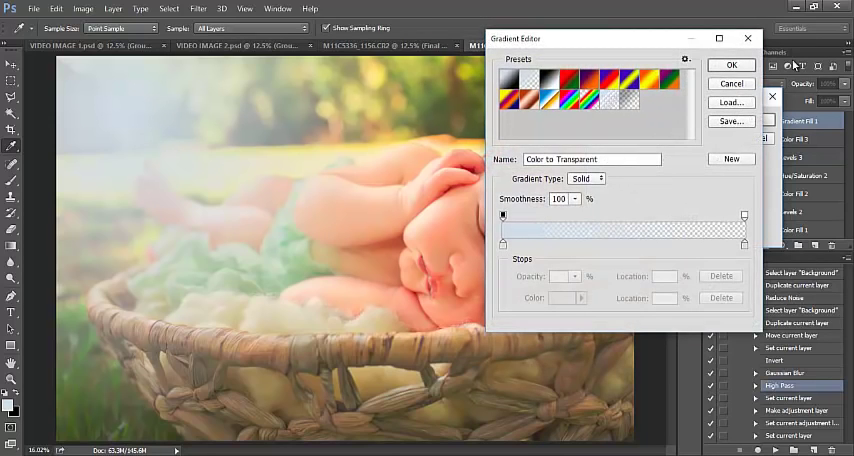
Step: Set the gradient's start stop to a pale warm cream colour
left_click(732, 64)
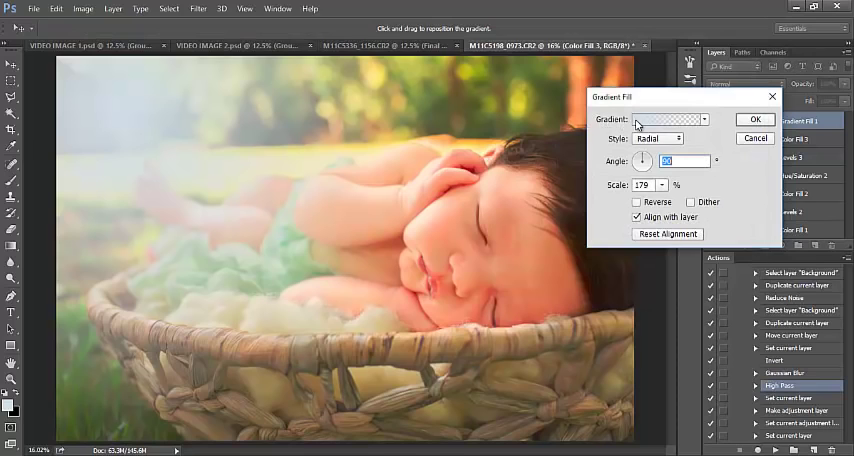
left_click(668, 118)
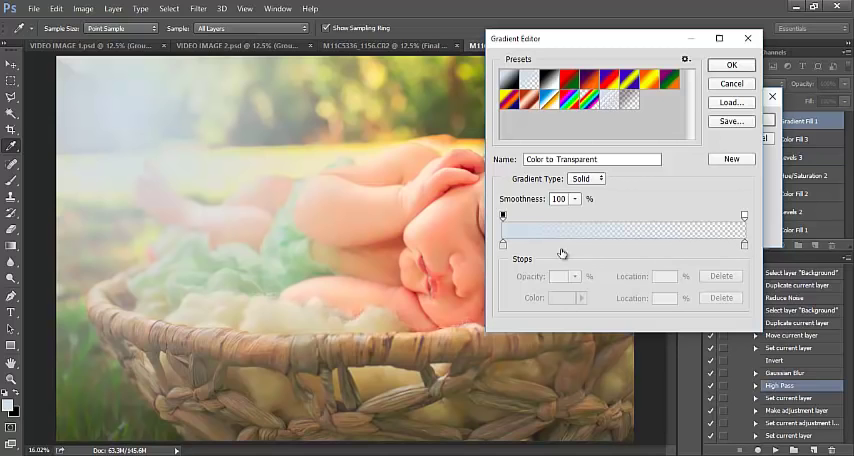
left_click(562, 298)
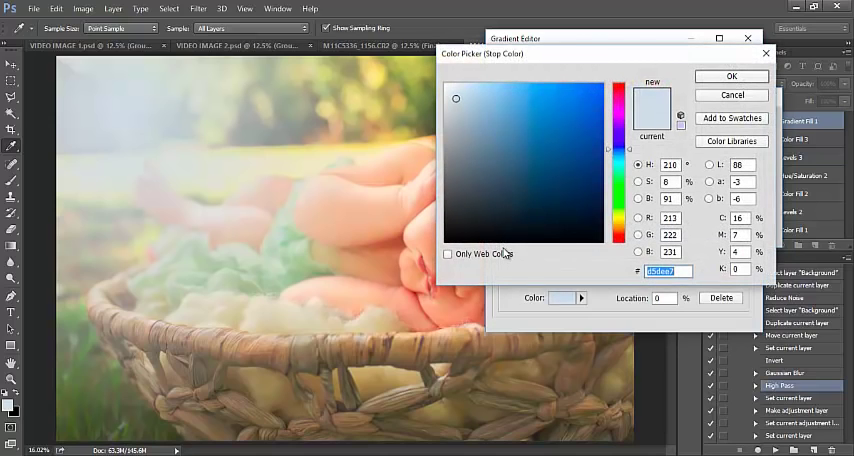
mouse_move(604, 170)
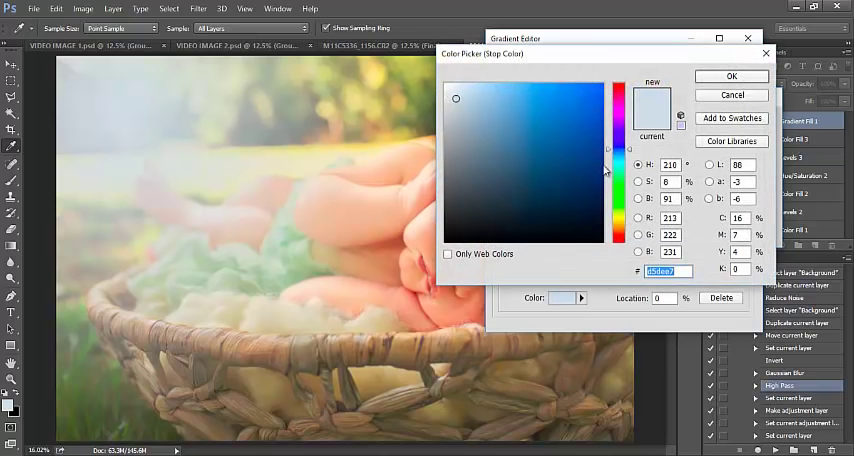
left_click(620, 232)
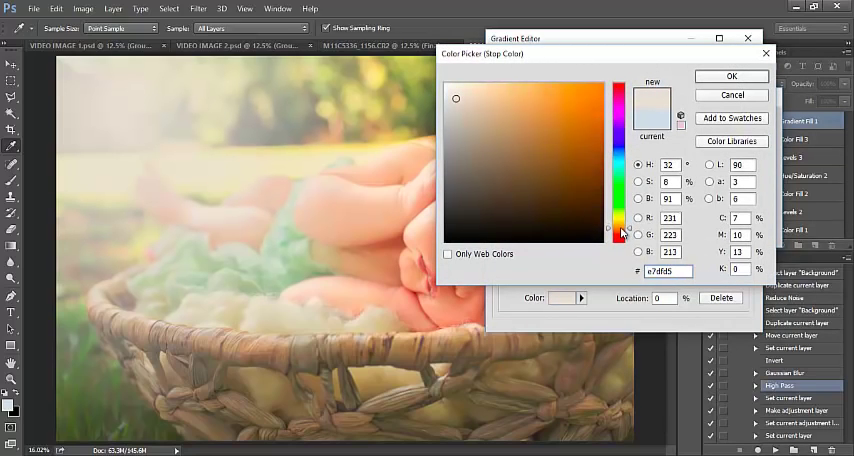
left_click(572, 196)
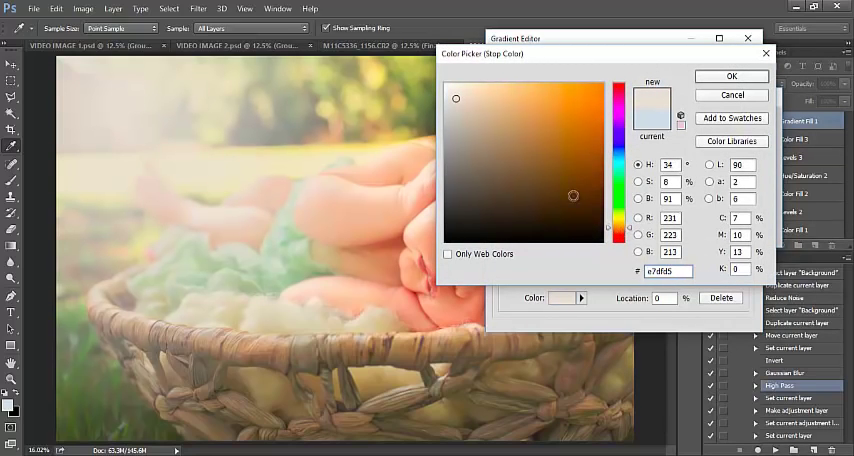
left_click(456, 84)
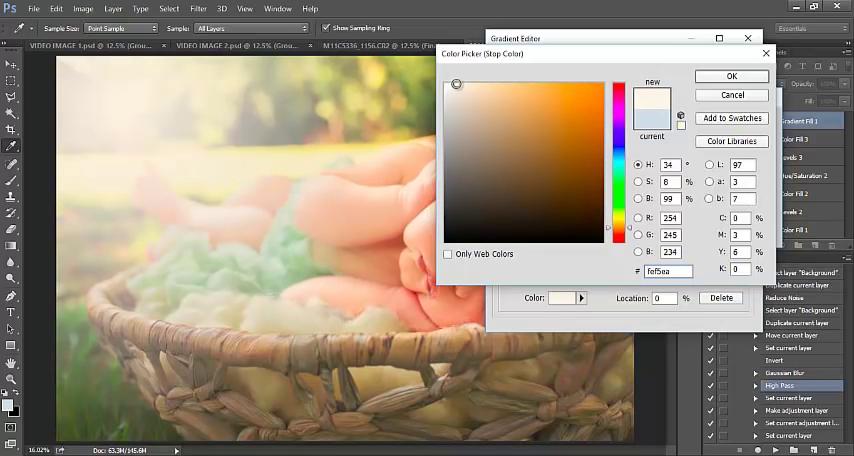
left_click(732, 76)
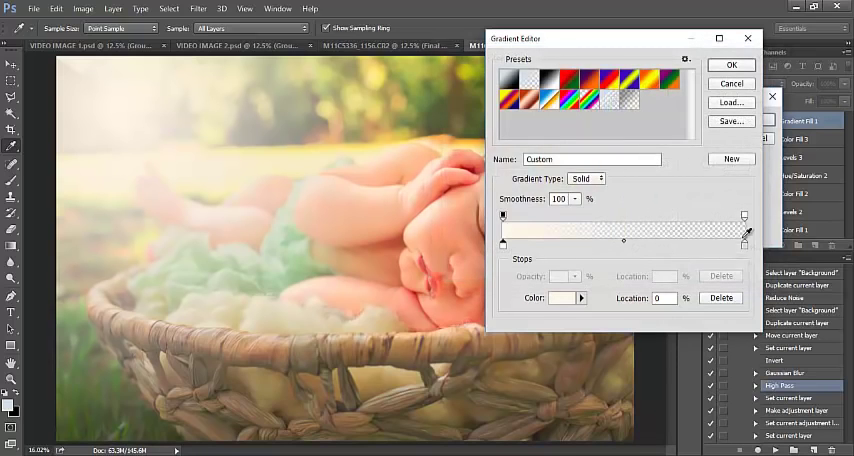
Step: Set the gradient's end stop to a pale cream and accept the edited gradient
left_click(562, 296)
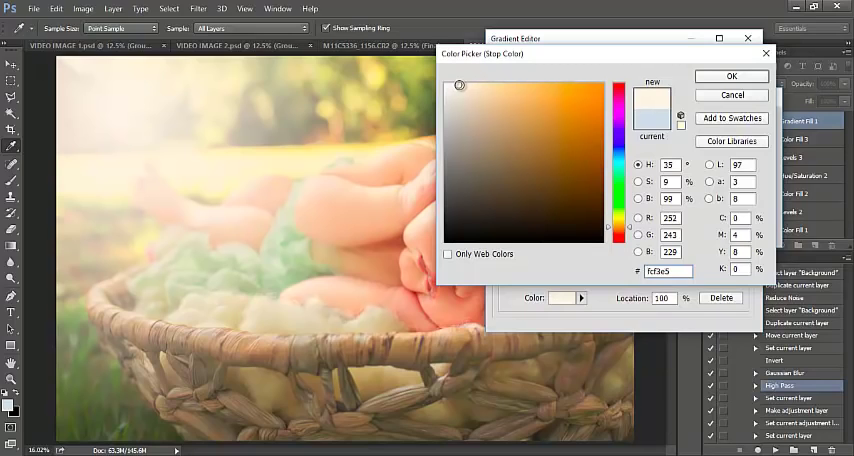
left_click(476, 208)
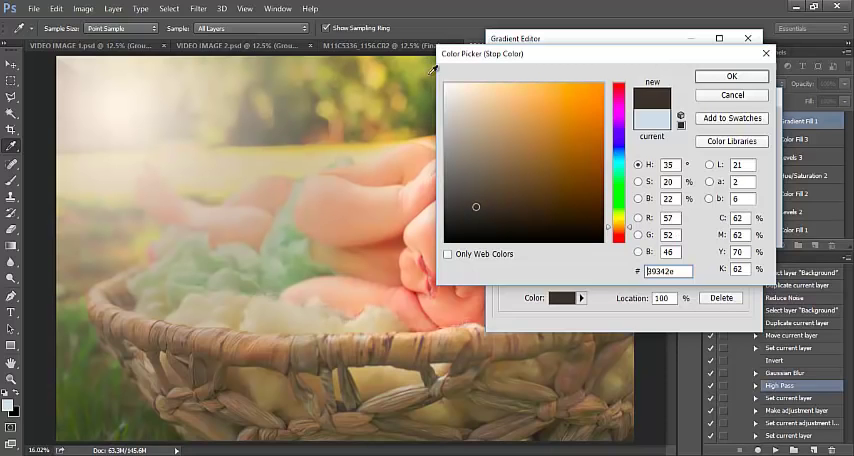
left_click(464, 84)
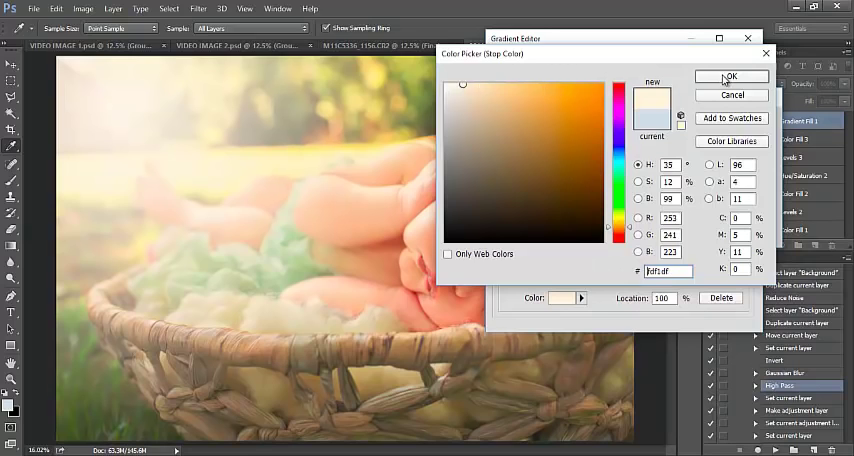
left_click(732, 76)
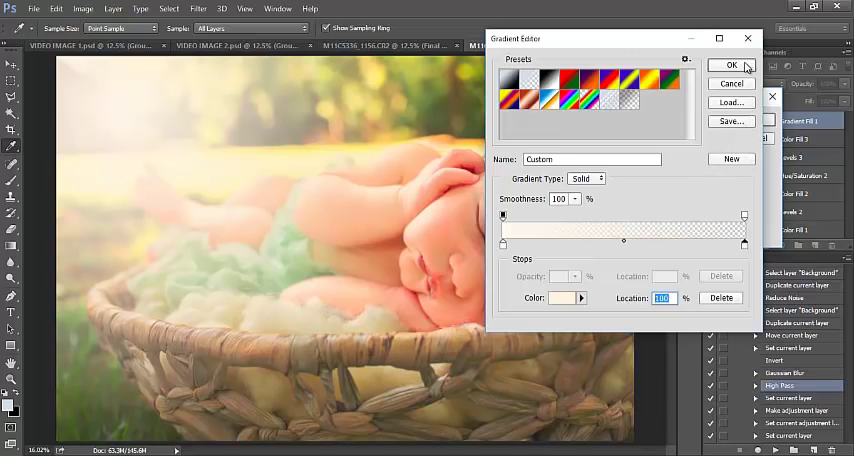
left_click(732, 64)
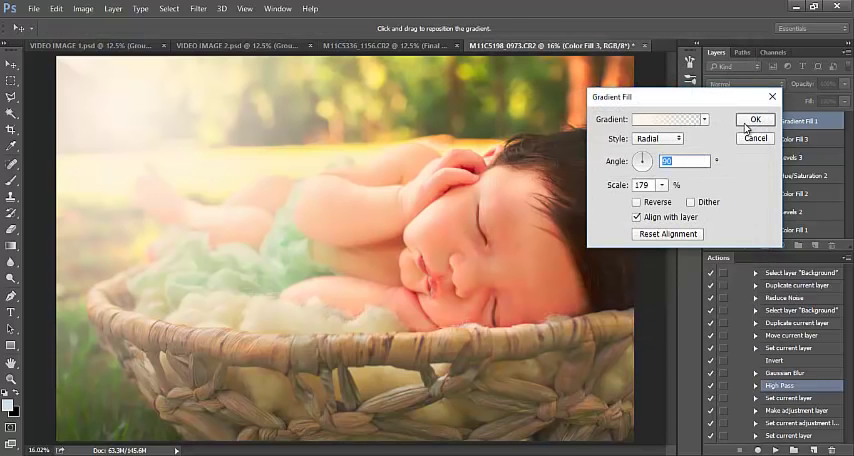
left_click(756, 120)
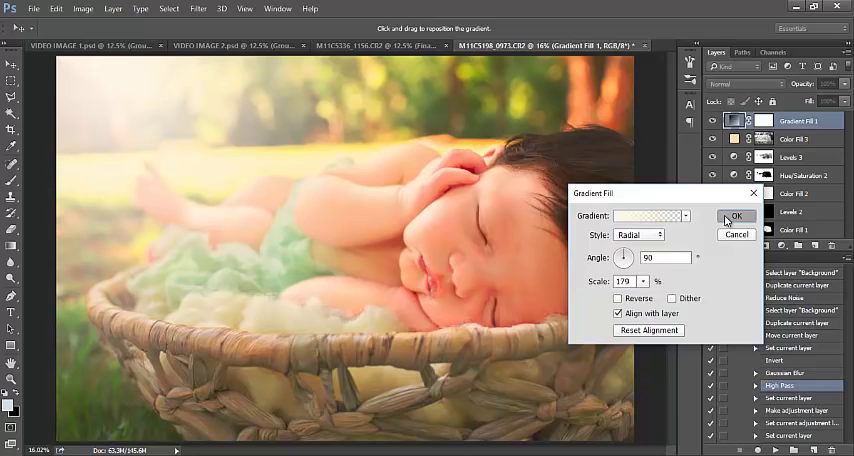
Step: Apply the cream radial Gradient Fill and fine-tune the Levels tones
left_click(736, 216)
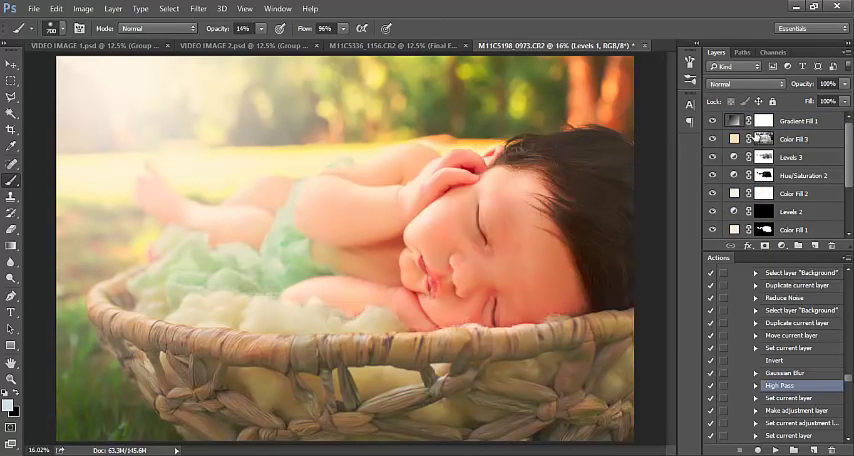
mouse_move(762, 140)
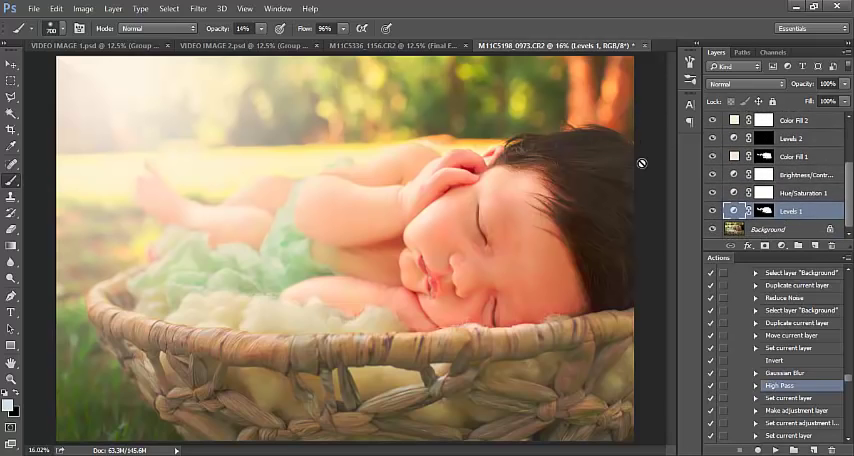
mouse_move(528, 320)
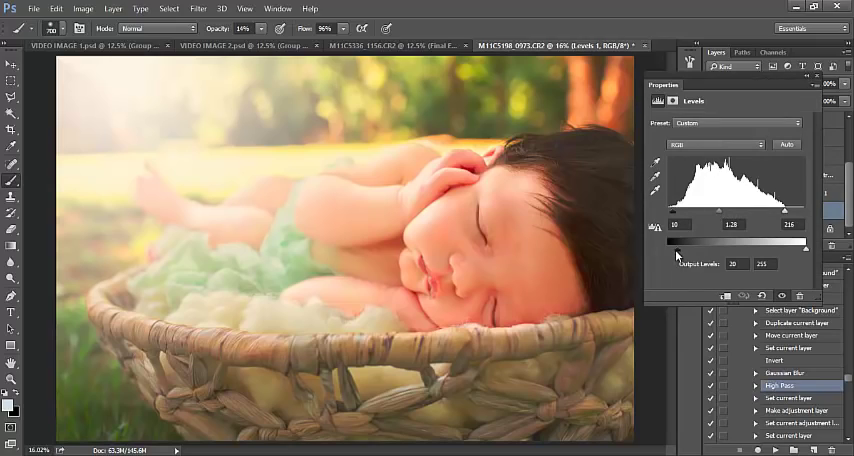
left_click_drag(692, 252, 668, 252)
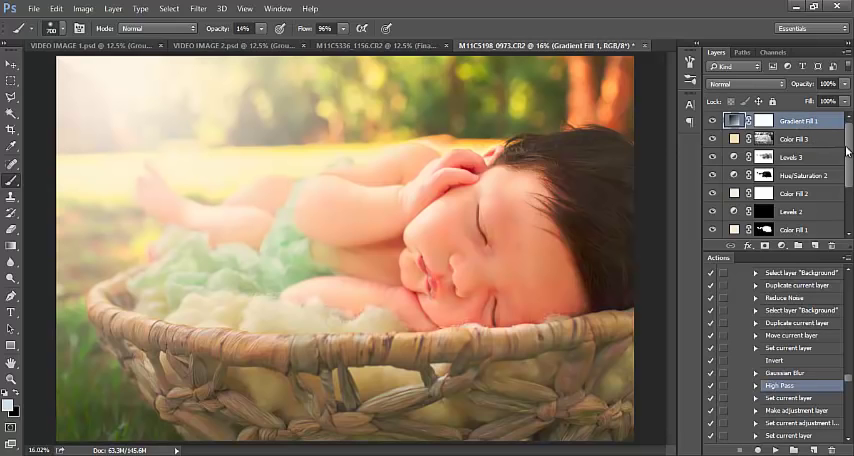
Step: Make a New Group from all the editing layers and hide it to show the original photo
scroll("down", 3)
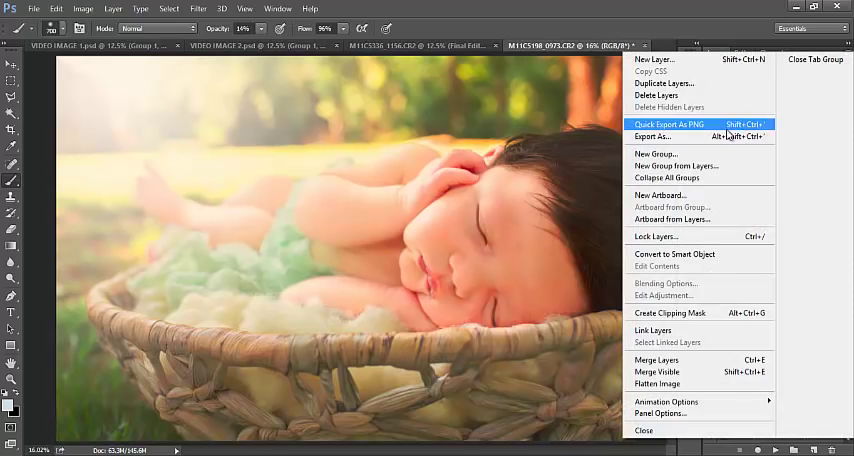
left_click(676, 166)
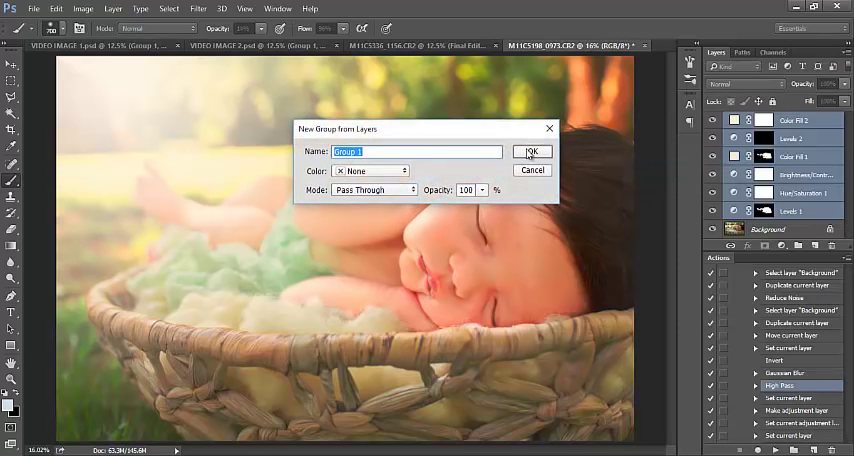
left_click(532, 152)
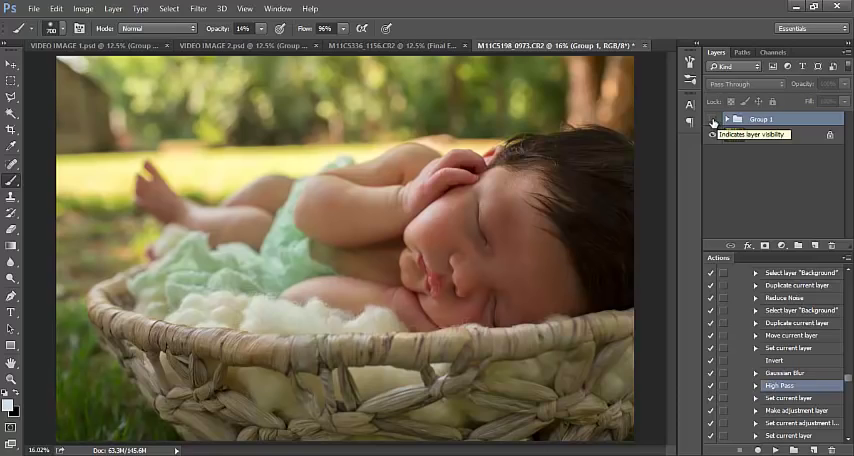
left_click(736, 118)
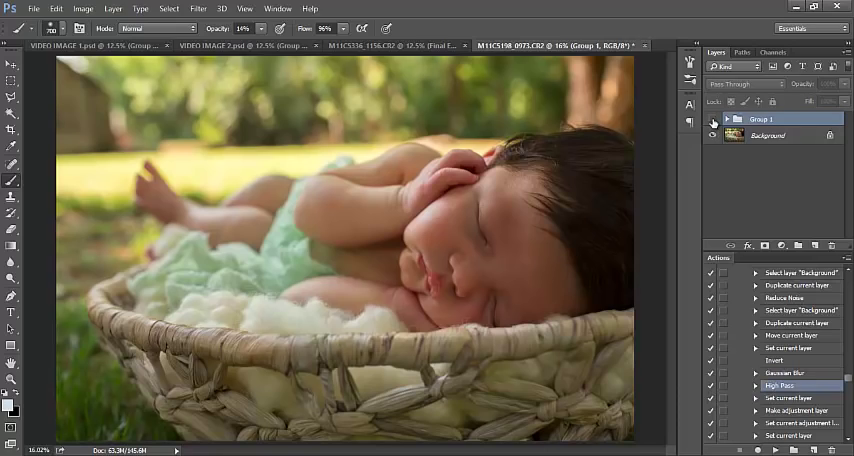